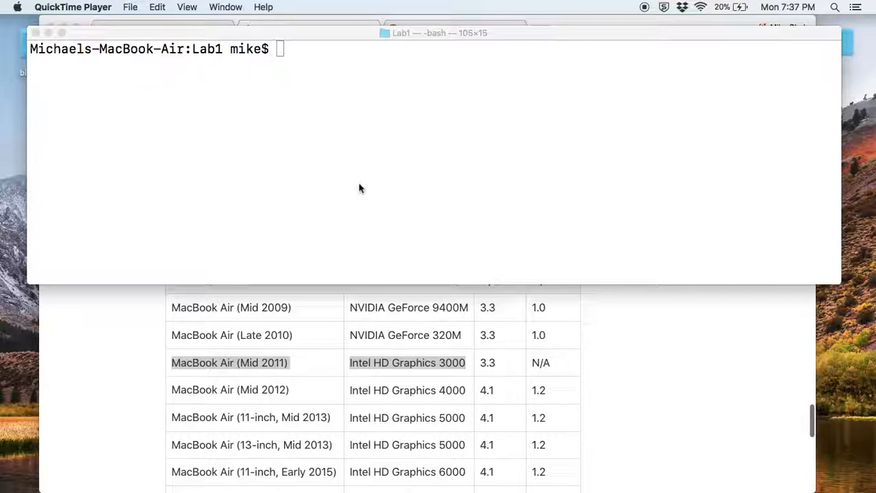
- Run ./lab to open the blank SDL Tutorial window, then close that window
text(./lab)
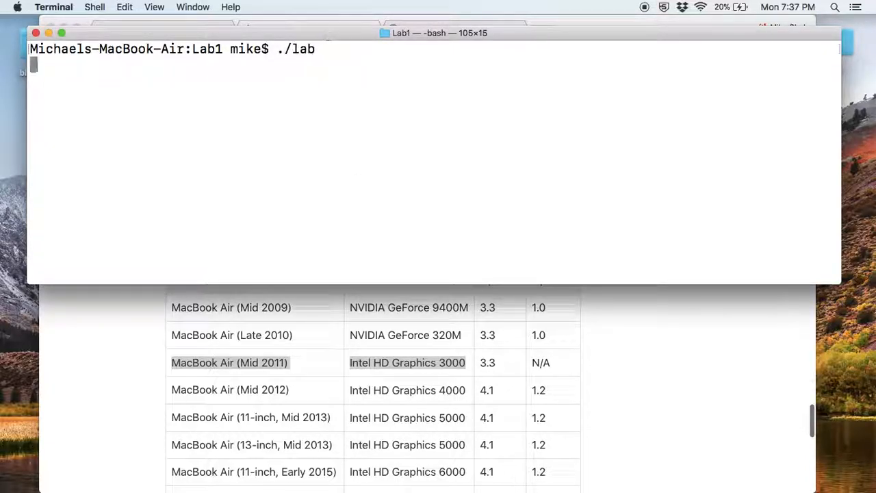
key(Return)
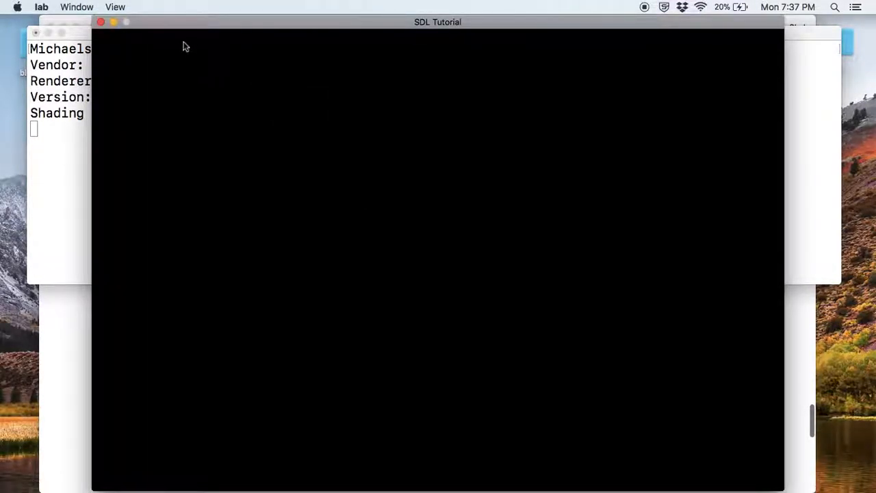
mouse_move(102, 27)
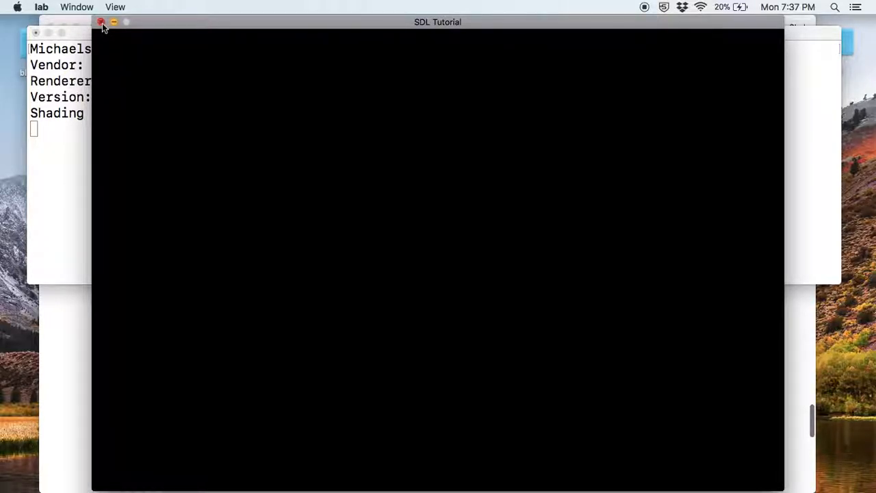
click(101, 25)
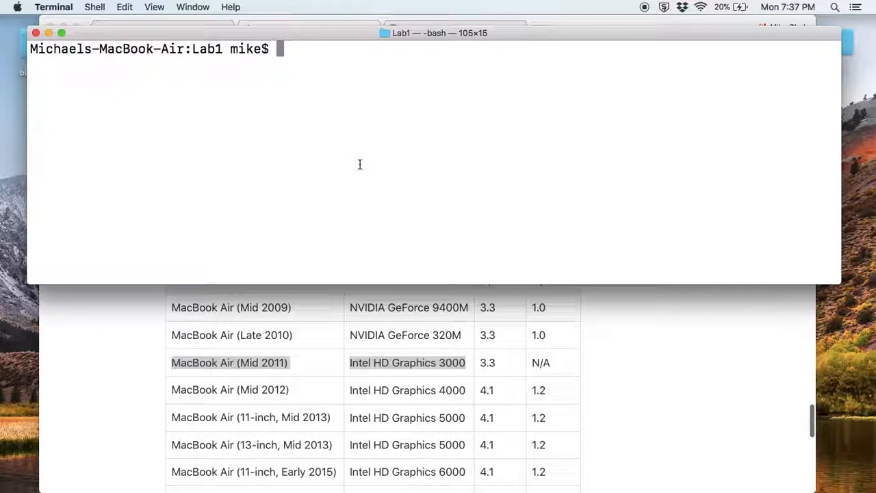
- Run xcode-select --install for the developer tools, then run clang to verify the compiler
text(x)
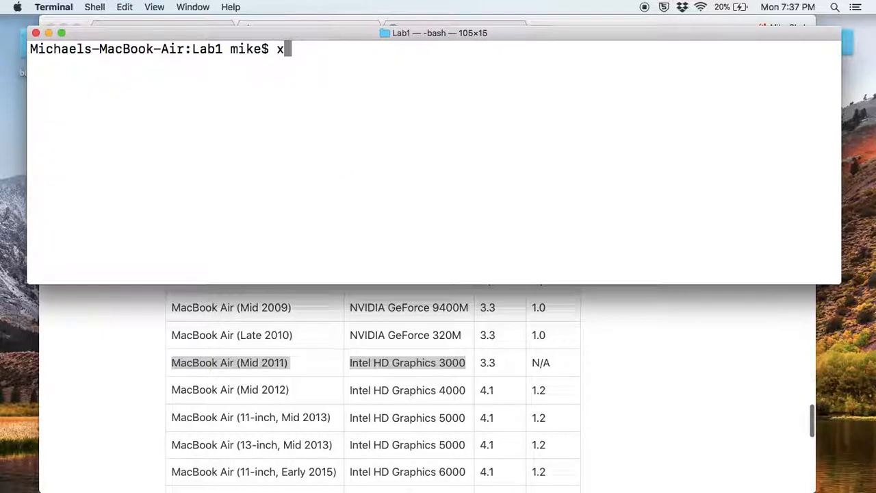
text(code-select --inst)
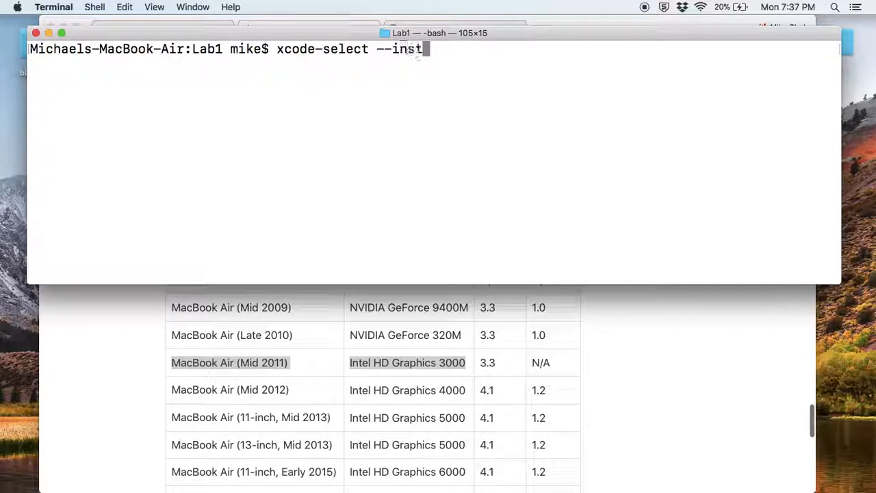
key(Return)
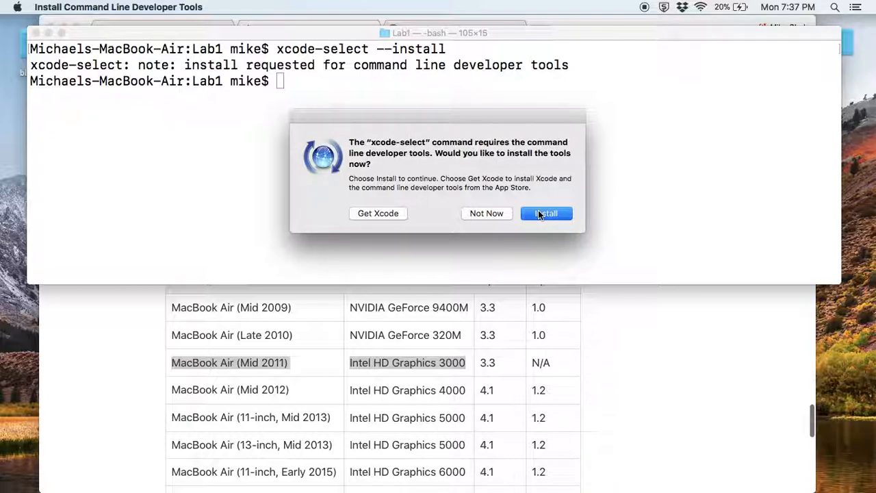
mouse_move(531, 203)
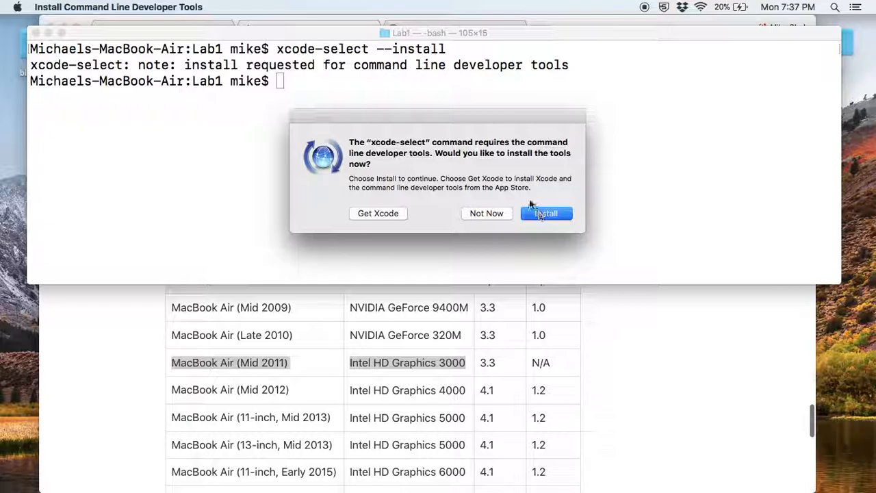
mouse_move(436, 189)
text(clang)
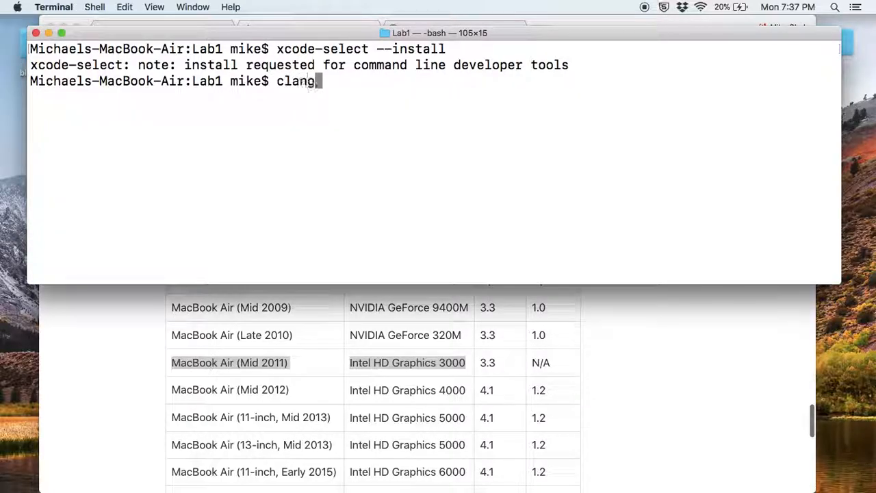
key(Return)
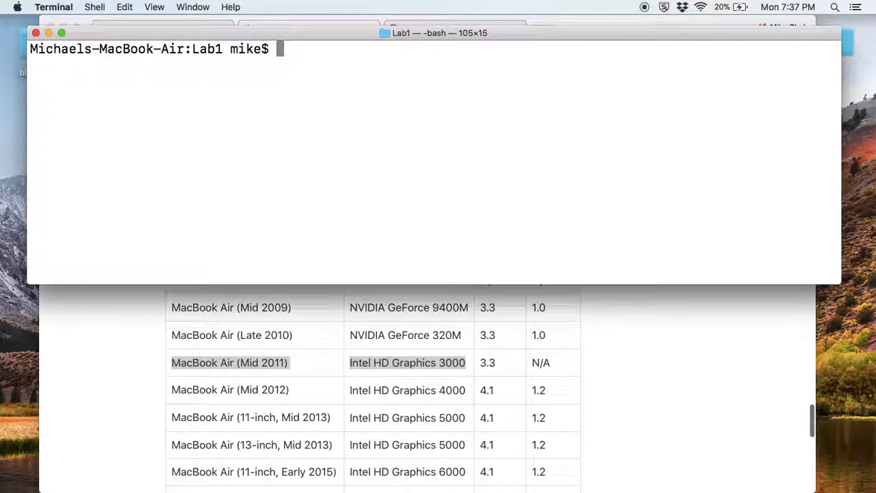
mouse_move(294, 384)
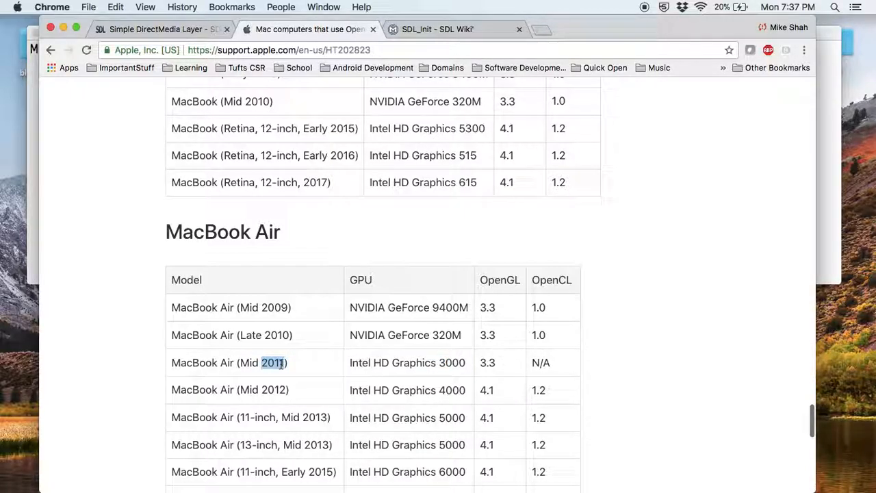
mouse_move(477, 368)
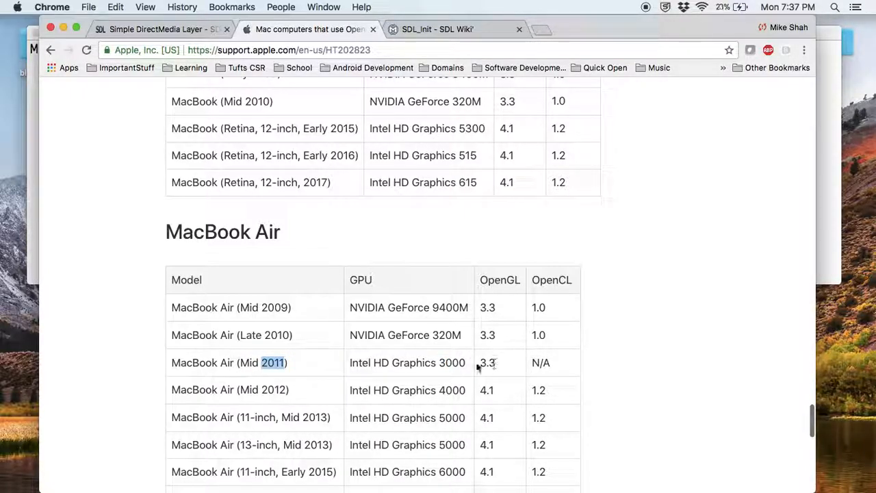
- Select 2011 in the MacBook Air (Mid 2011) row of Apple's OpenGL table
double_click(487, 362)
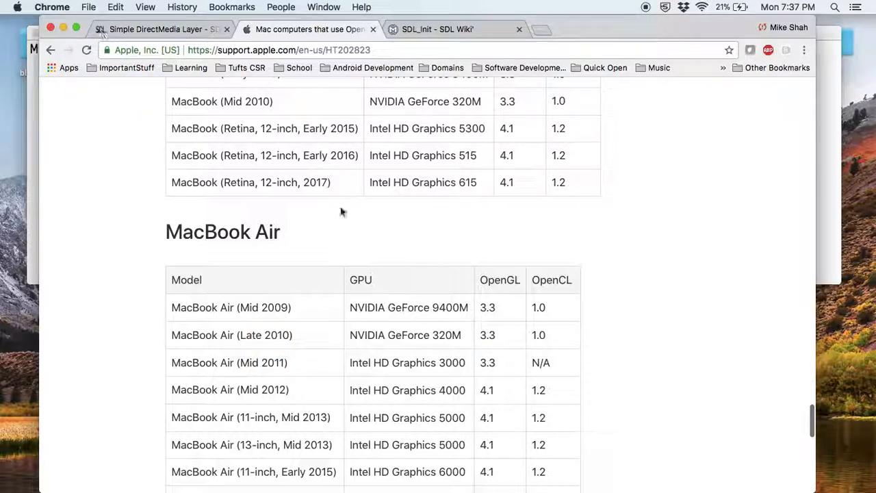
- Show About This Mac's Displays details and pick out the Intel HD Graphics 3000 name
click(17, 9)
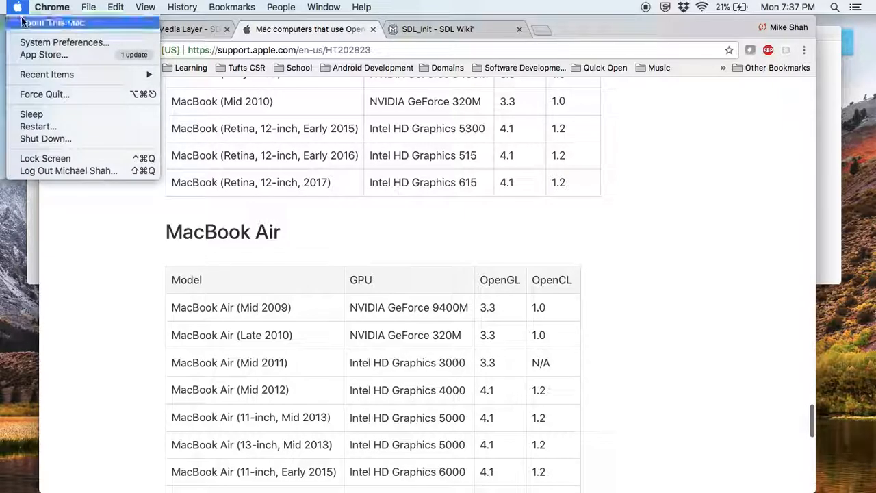
click(58, 24)
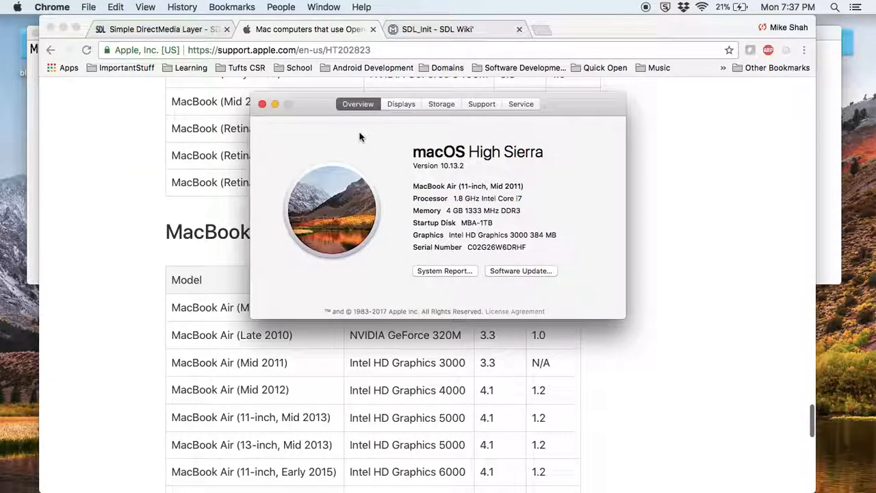
click(399, 104)
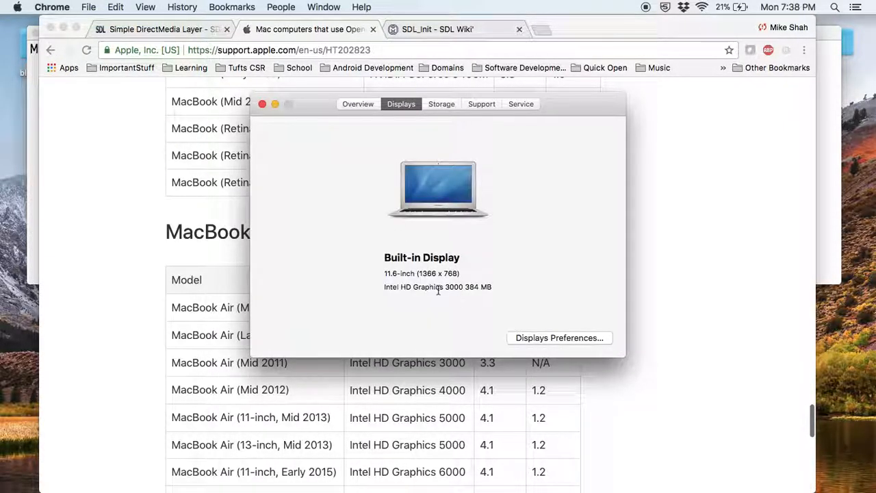
double_click(458, 288)
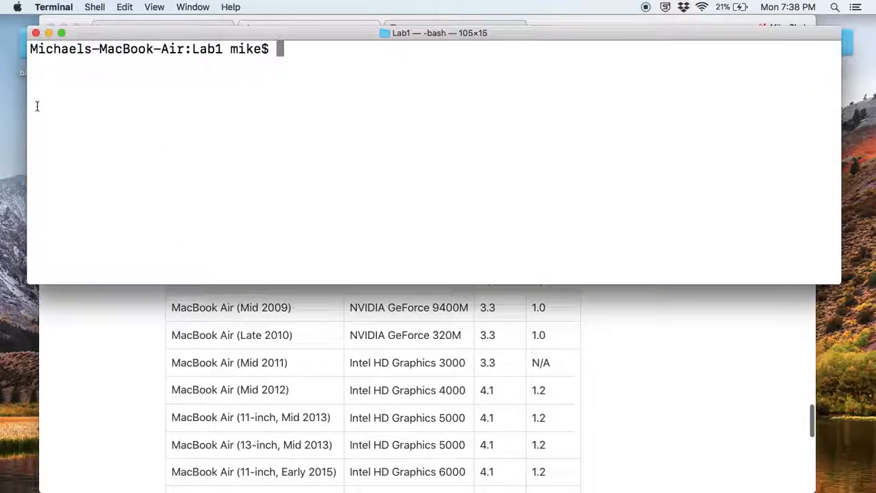
- Run glxinfo, then glxinfo | grep "version" to show OpenGL 2.1 and GLSL 1.20
text(gl)
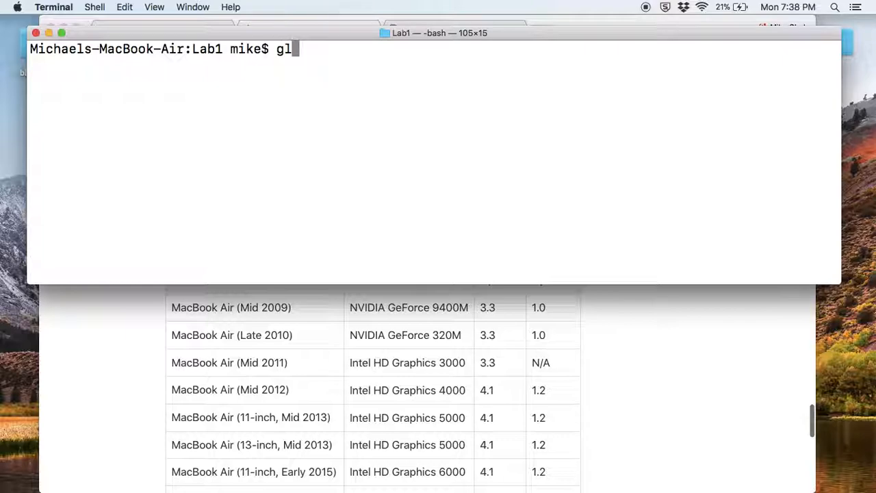
text(xinfo)
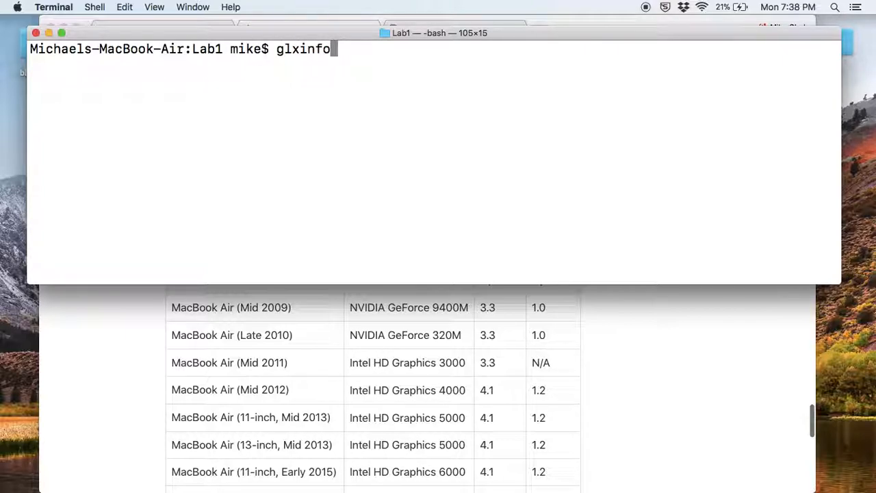
key(Return)
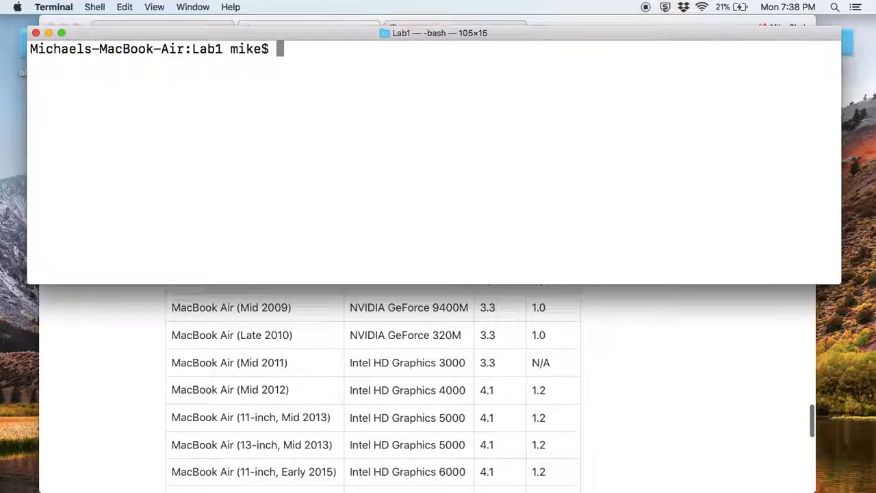
text(glxinfo | grep "version)
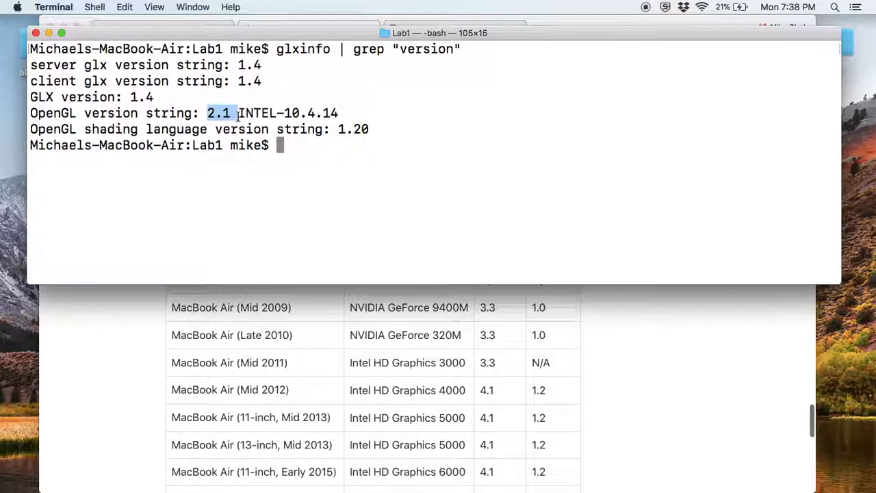
mouse_move(382, 170)
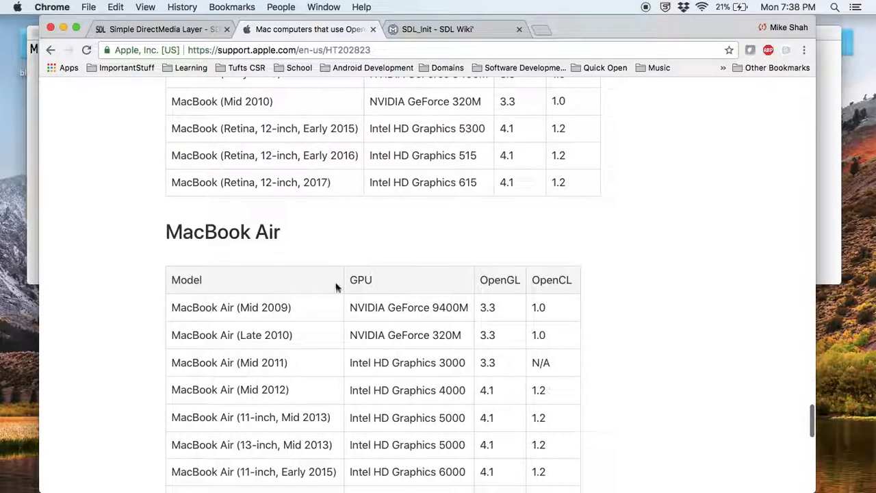
- Scroll Apple's OpenGL page through the MacBook Pro, iMac Pro and Mac mini tables
scroll(down, 3)
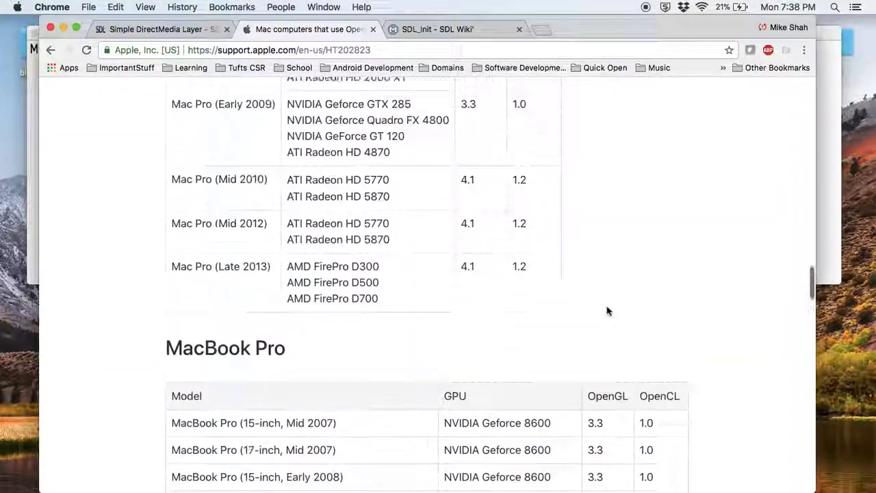
scroll(down, 3)
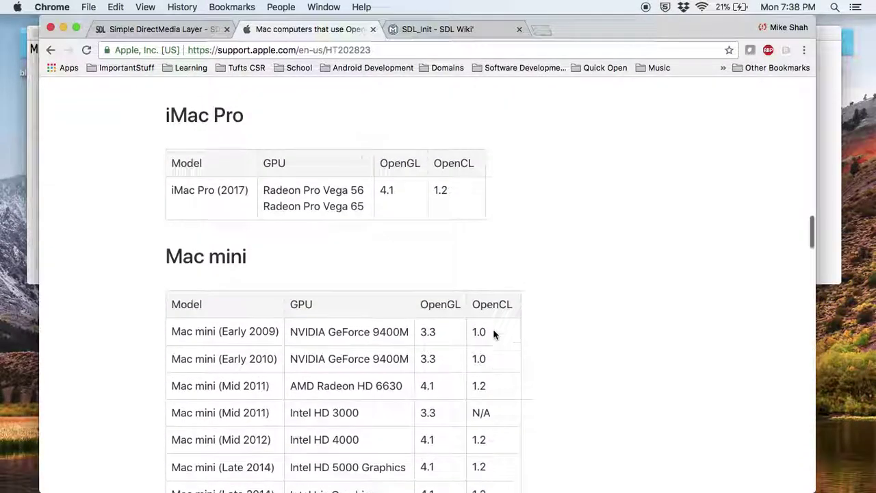
scroll(down, 3)
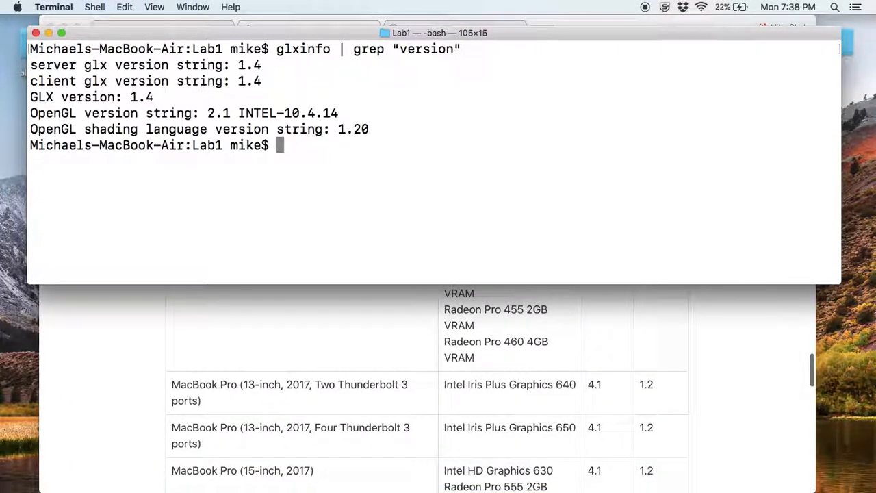
text(www.)
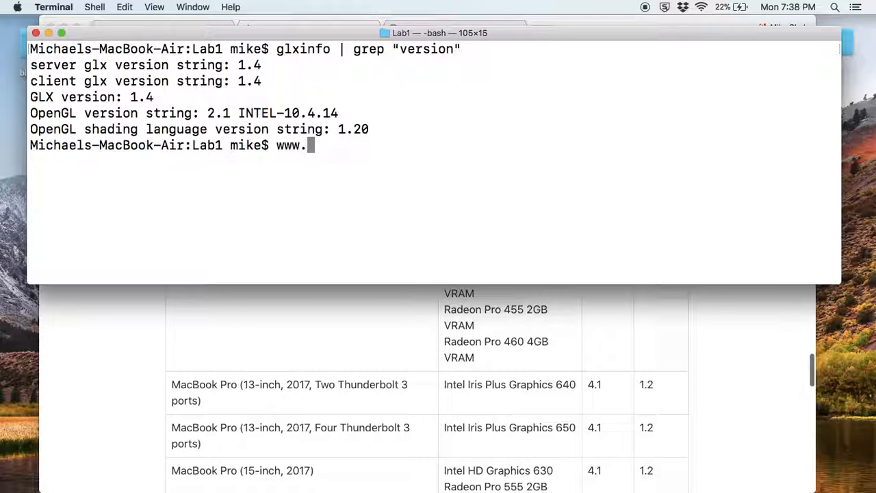
text(xquartz.)
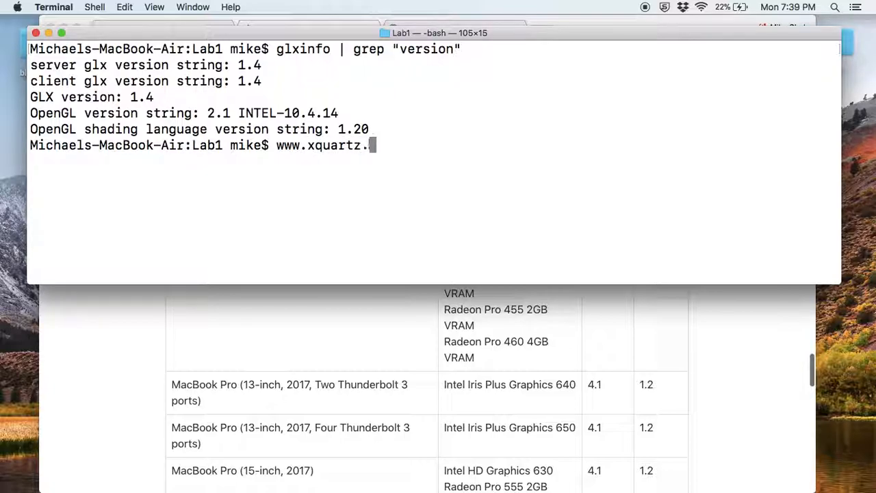
text(org)
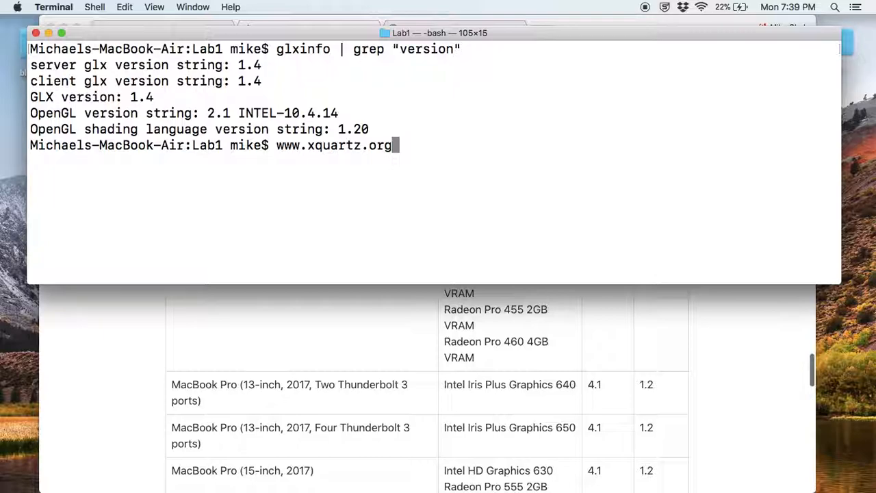
key(Backspace)
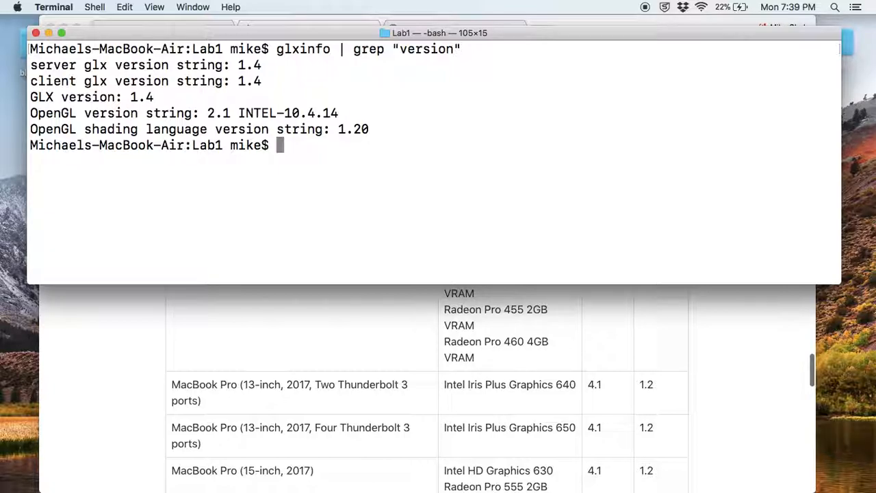
mouse_move(49, 6)
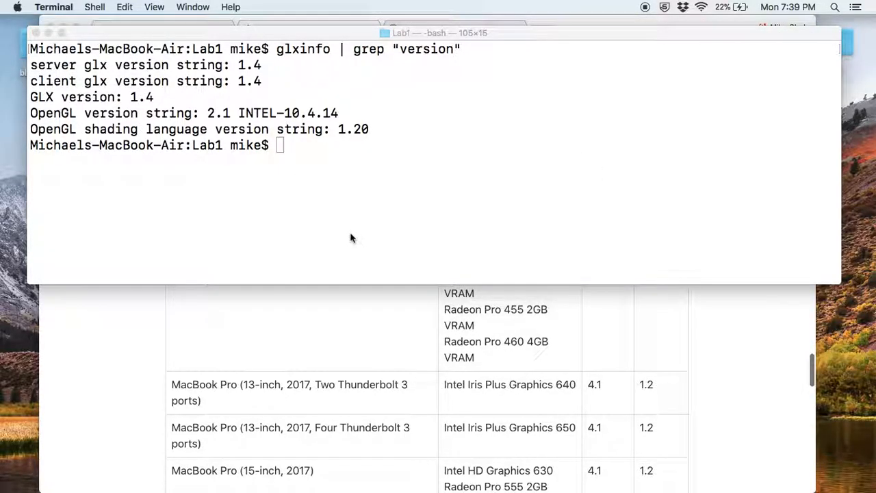
click(20, 9)
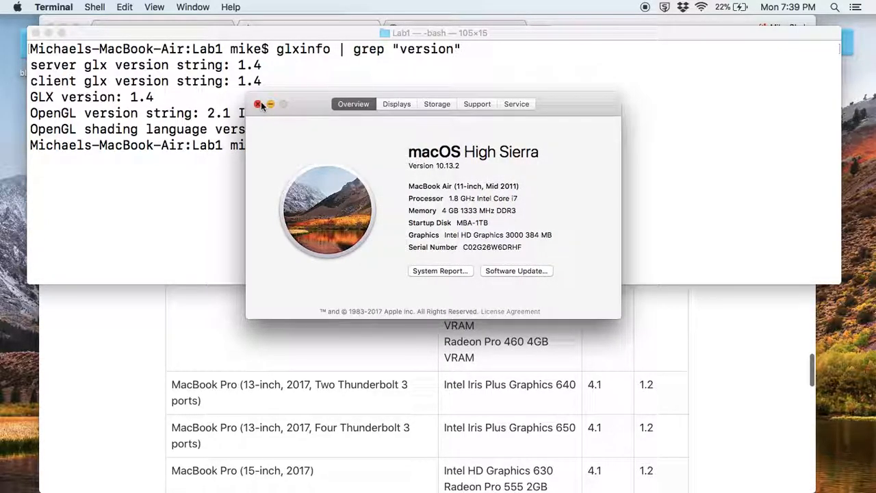
click(260, 104)
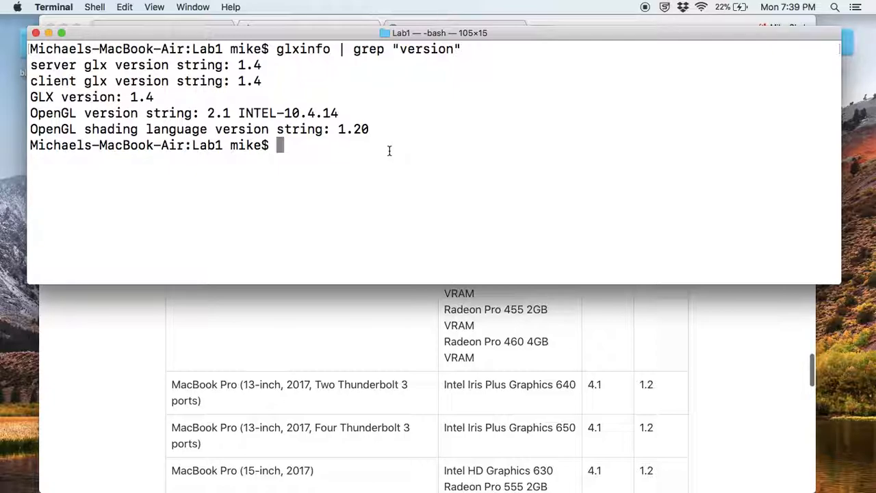
mouse_move(252, 339)
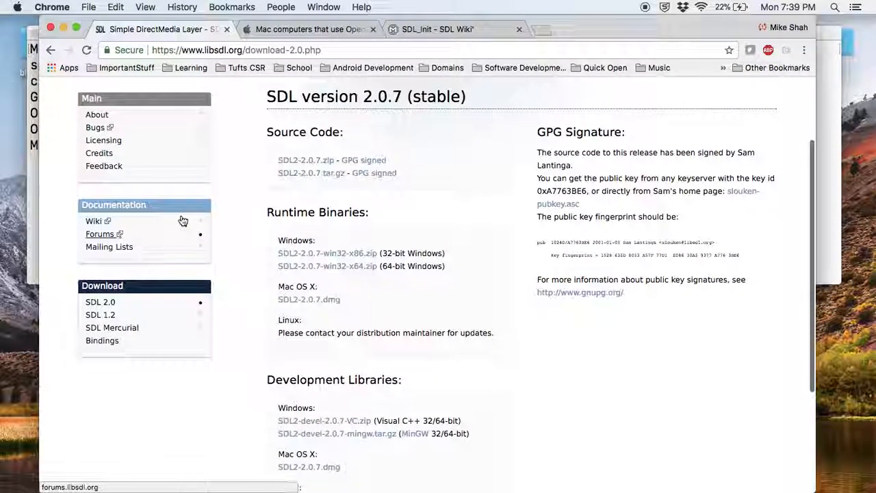
- Download SDL2-2.0.7.dmg for Mac OS X to Downloads and open the disk image
scroll(up, 3)
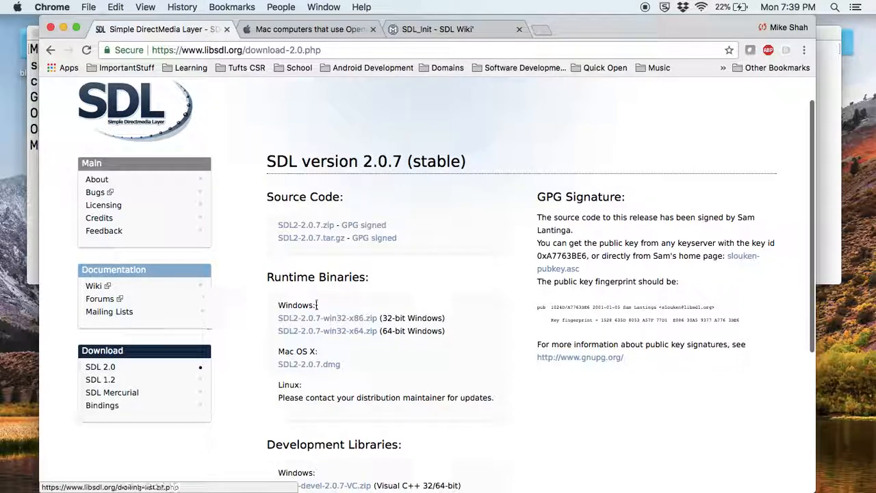
scroll(down, 3)
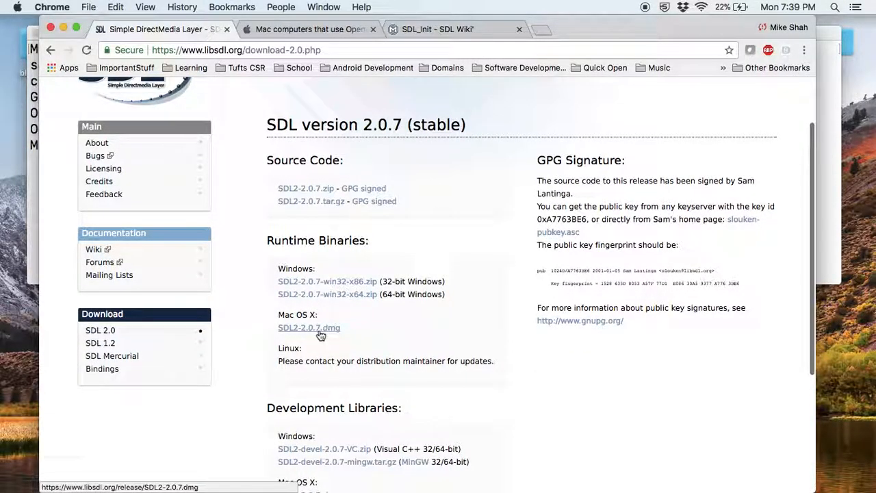
click(310, 328)
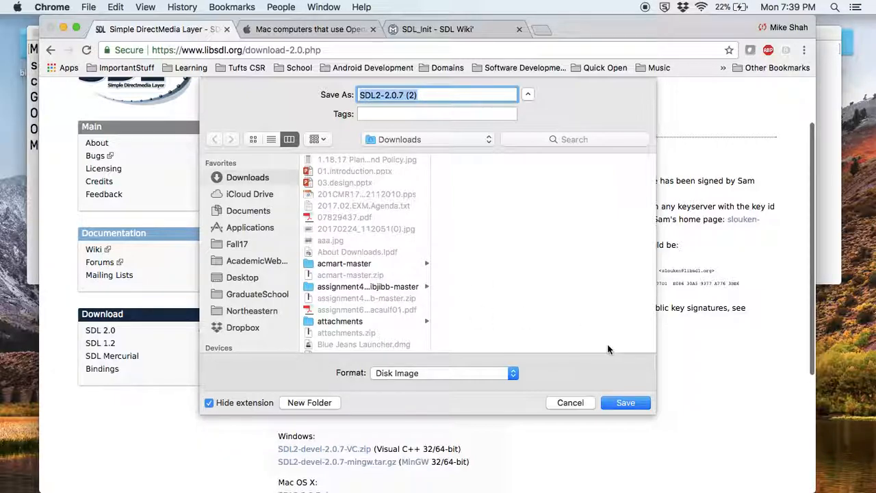
mouse_move(581, 355)
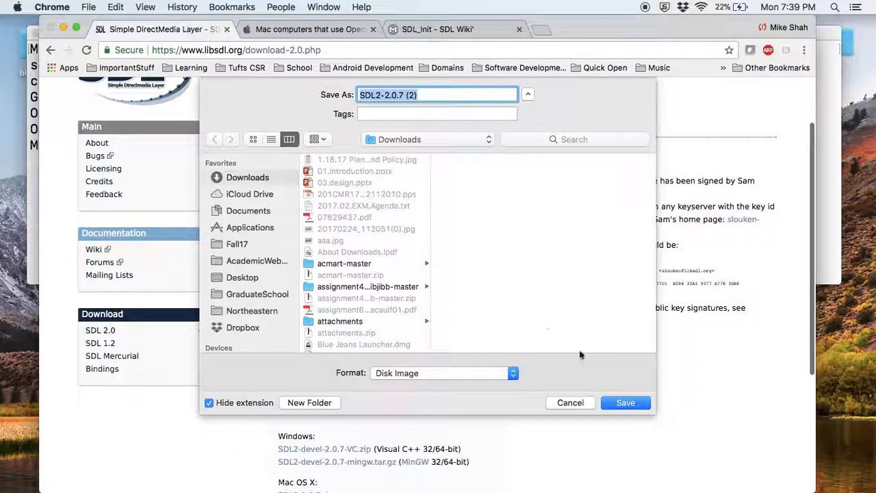
click(626, 402)
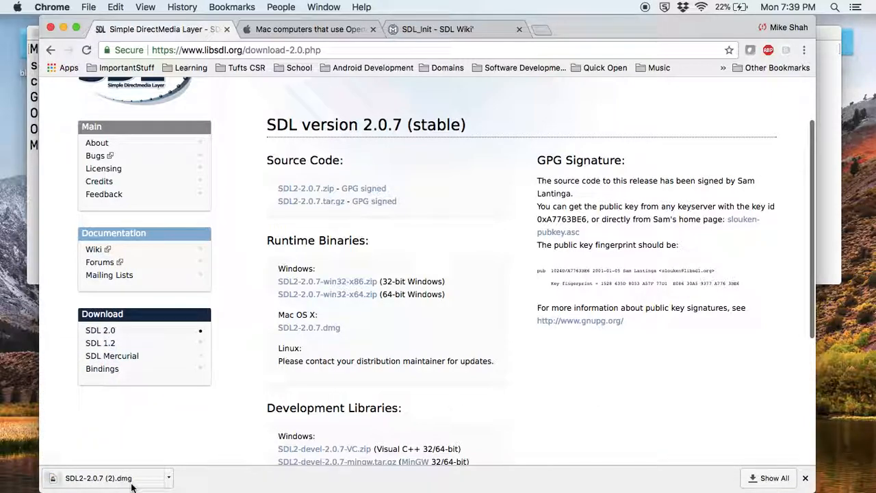
click(98, 478)
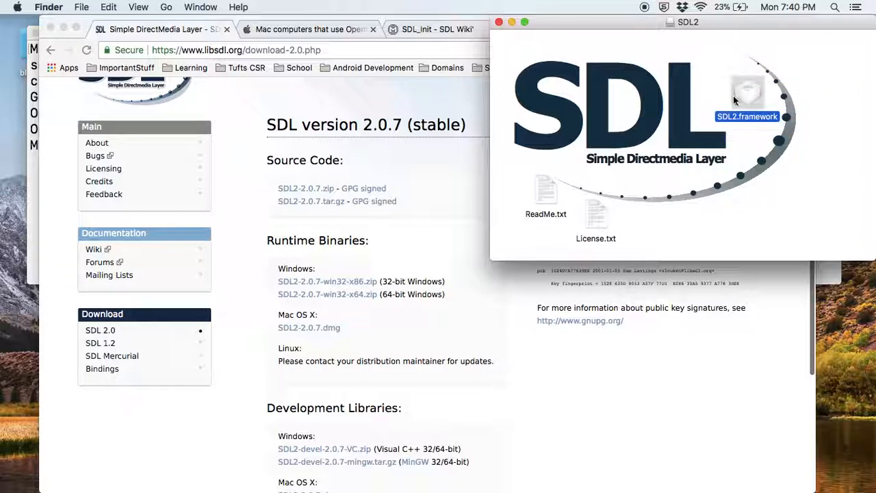
mouse_move(748, 89)
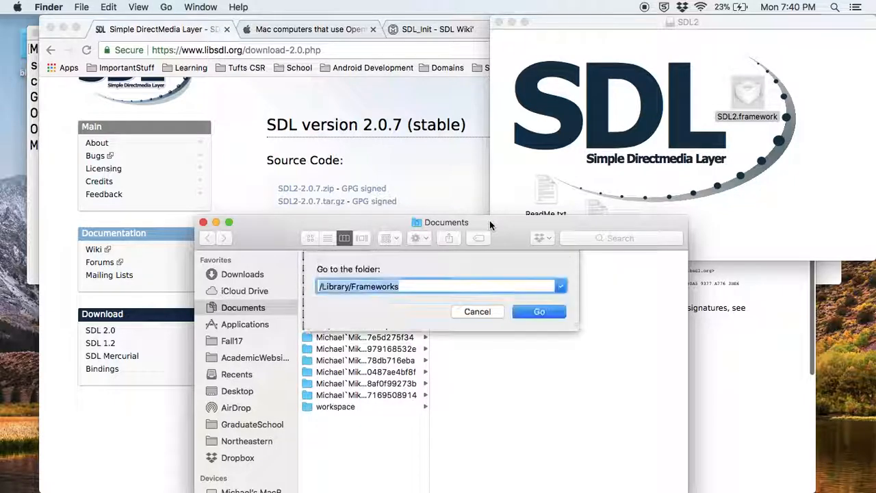
- Browse /Library/Frameworks into SDL2.framework's Headers folder listing the SDL header files
click(431, 286)
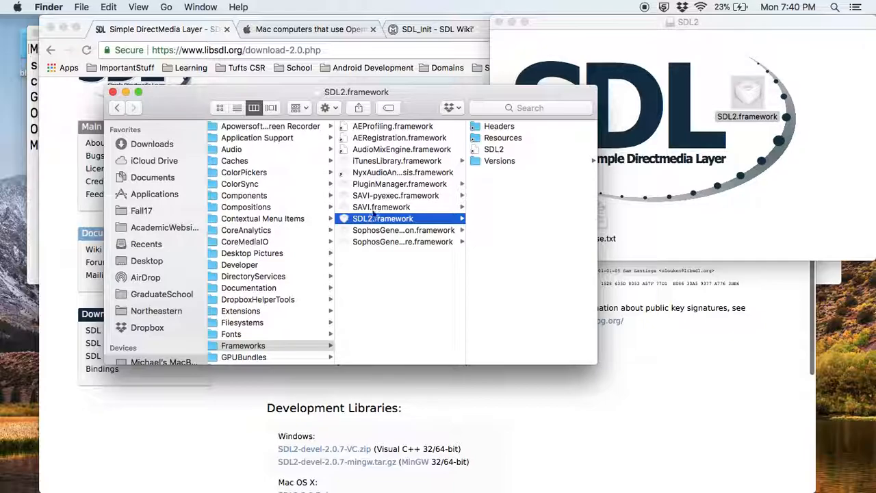
click(498, 126)
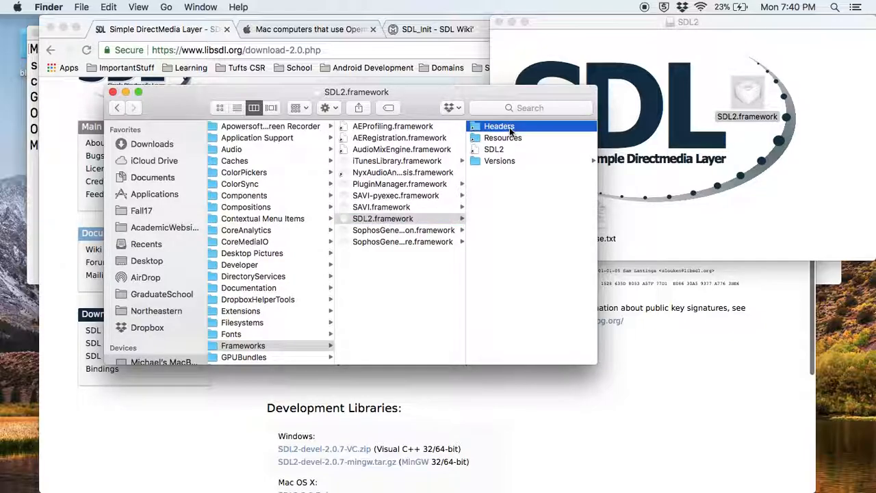
click(504, 137)
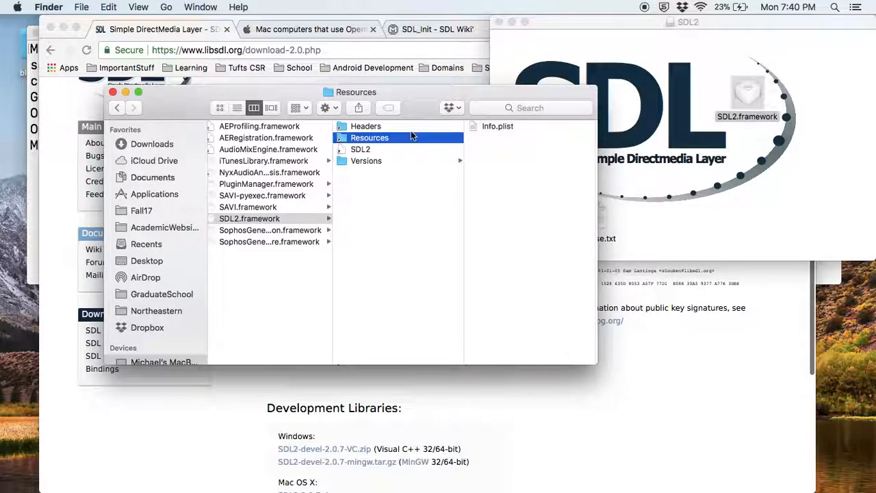
click(366, 126)
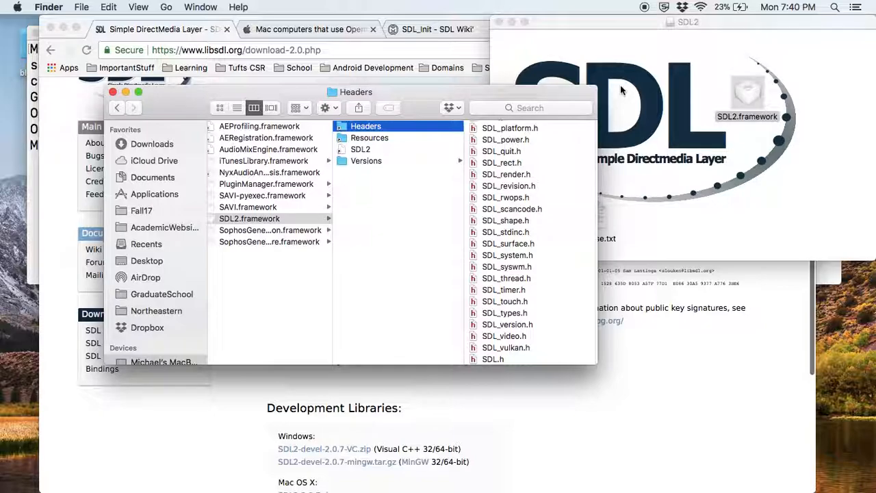
mouse_move(145, 107)
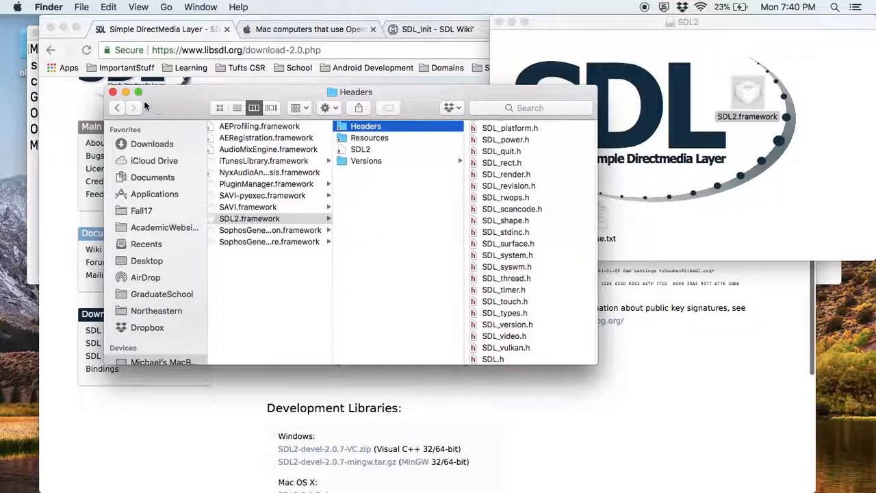
mouse_move(112, 92)
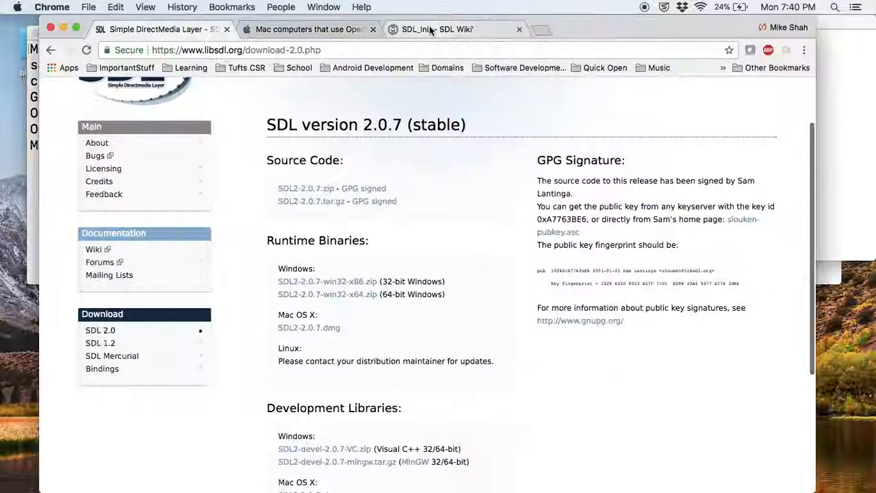
- Search 'glad opengl' and open the Dav1dde/glad GitHub repository result
text(glad opengl)
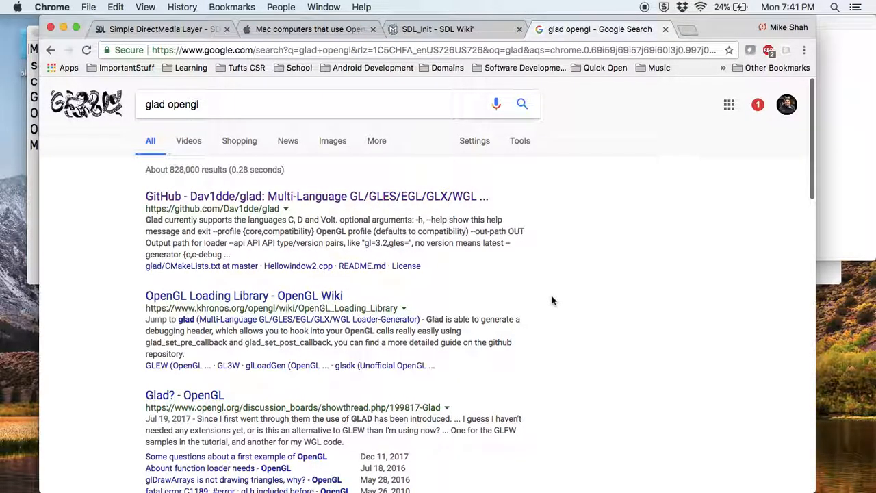
scroll(down, 3)
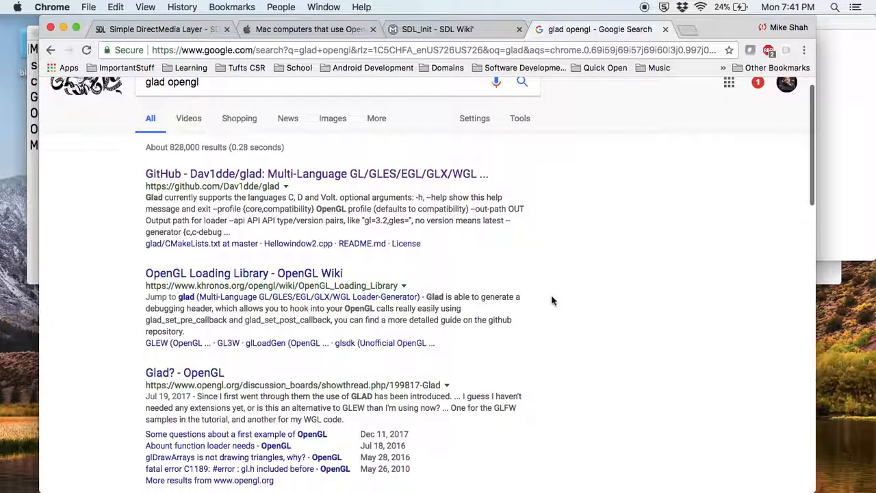
mouse_move(310, 266)
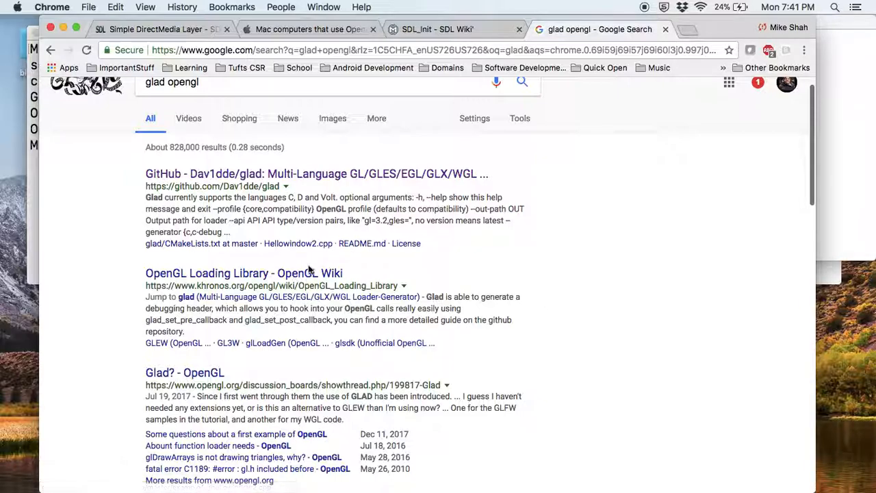
click(316, 172)
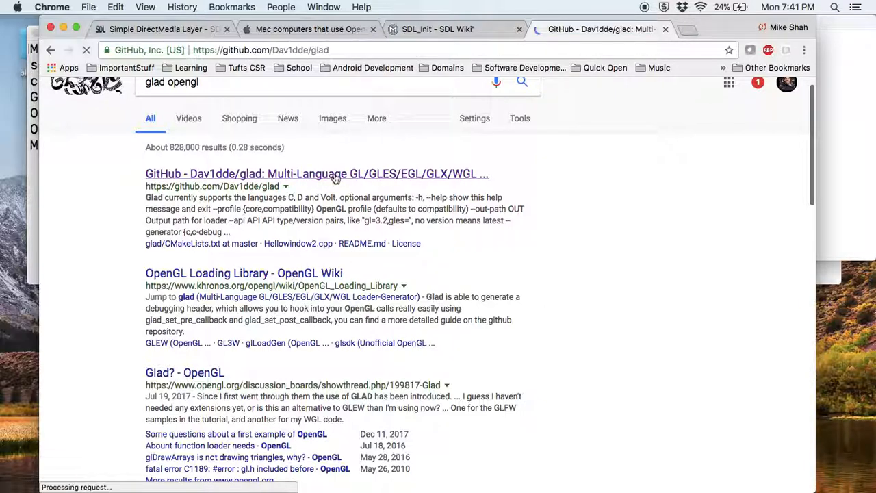
click(318, 172)
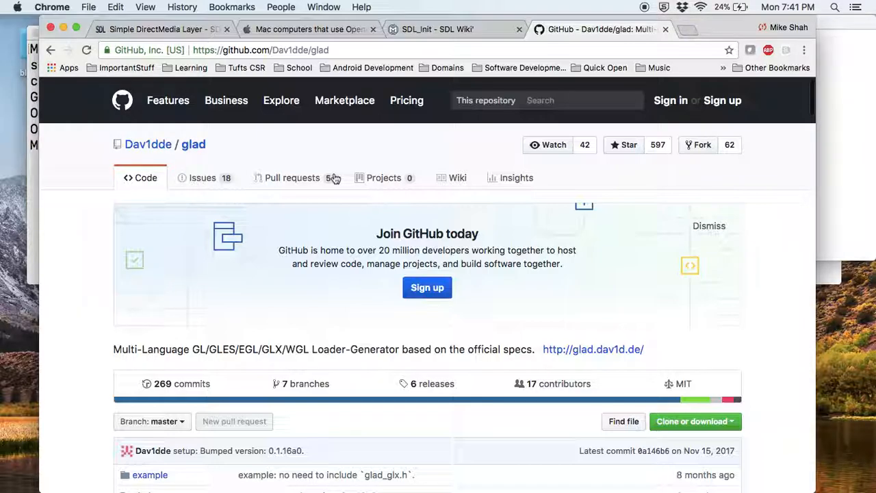
- Follow the README's 'webservice' link to the Glad generator at glad.dav1d.de
scroll(down, 3)
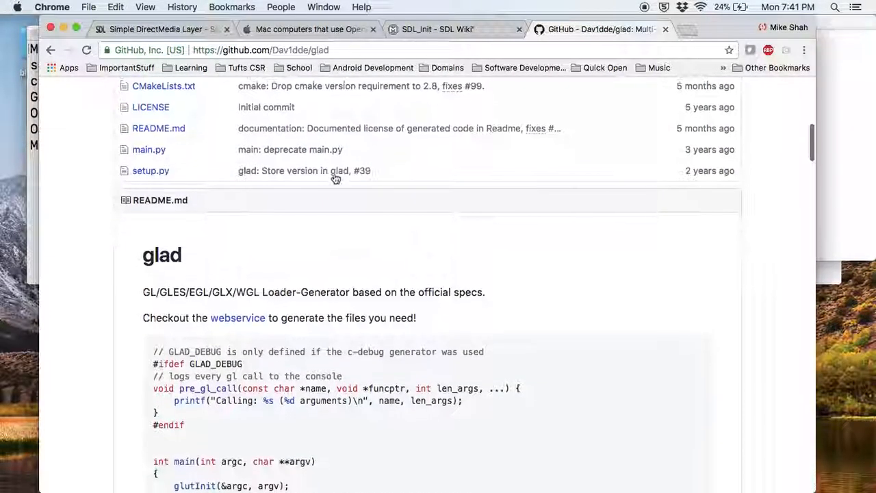
click(239, 314)
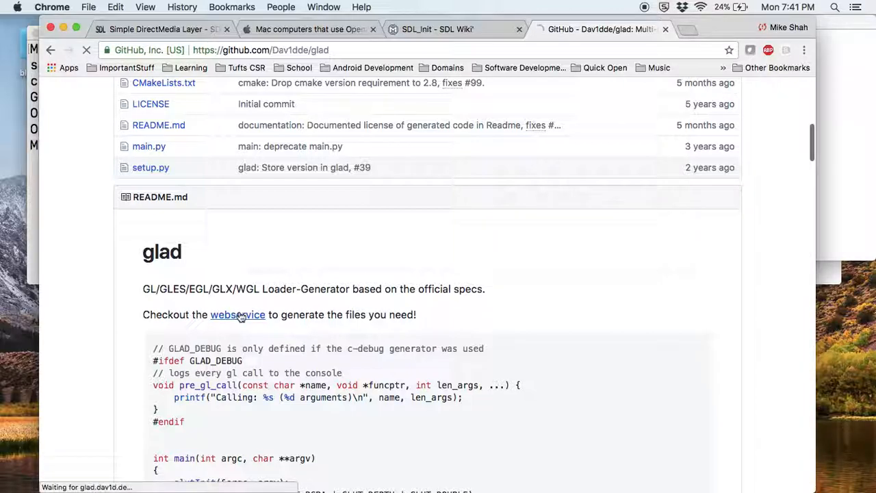
click(239, 315)
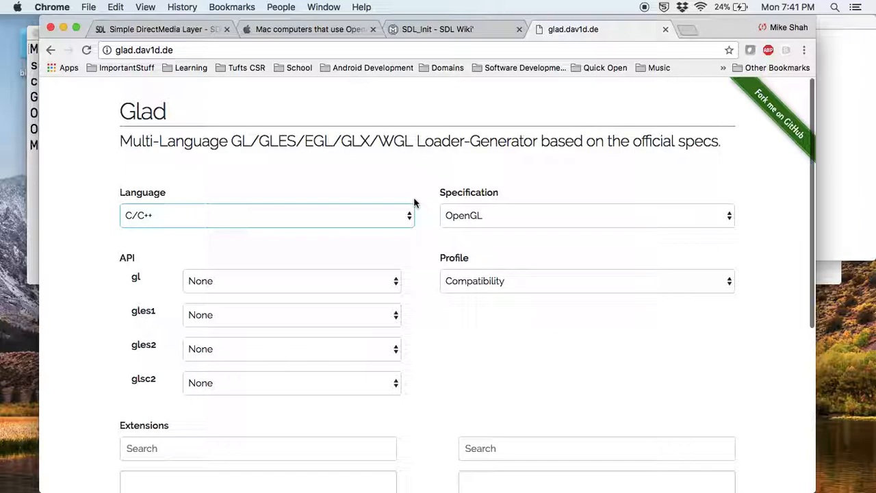
- Generate a gl Version 3.3 loader with all extensions added
scroll(down, 3)
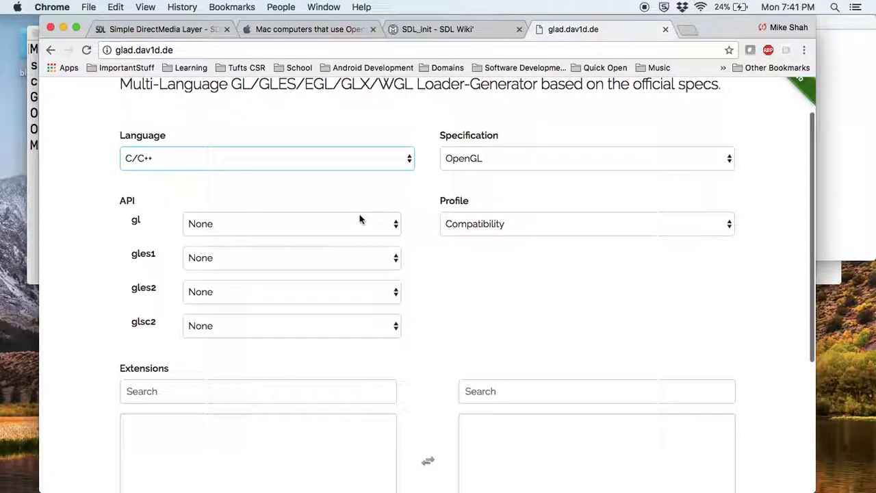
click(292, 224)
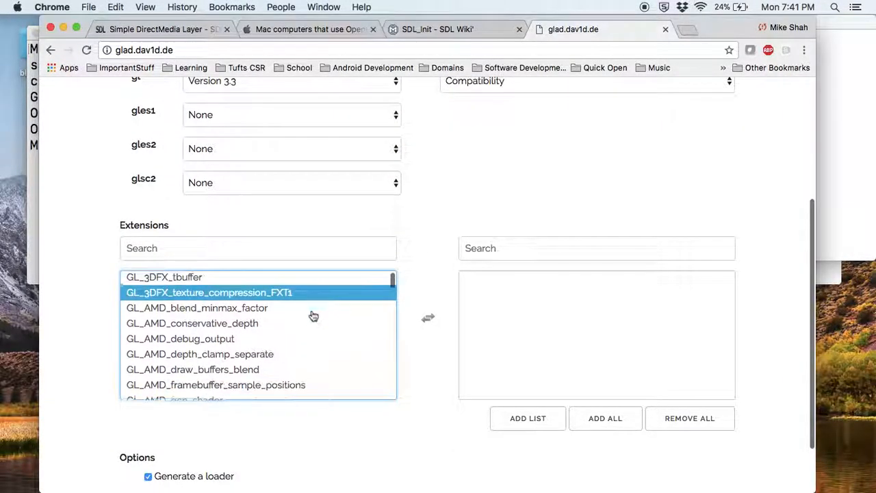
scroll(down, 3)
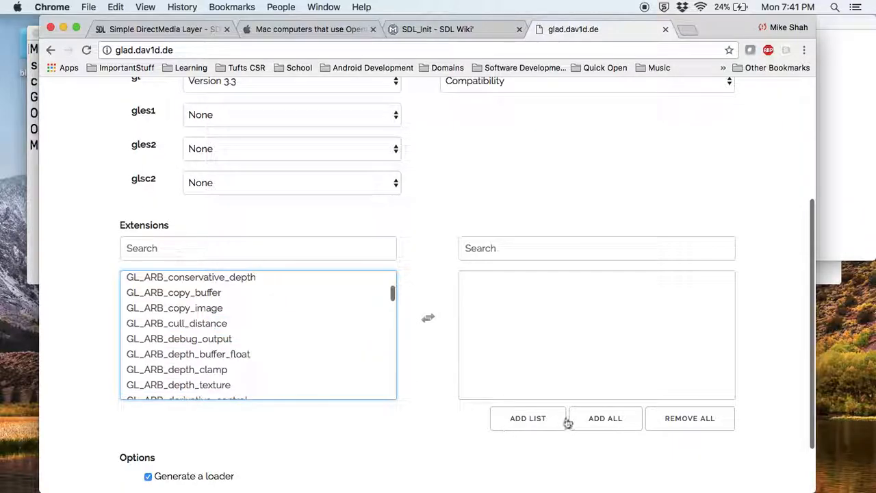
click(605, 419)
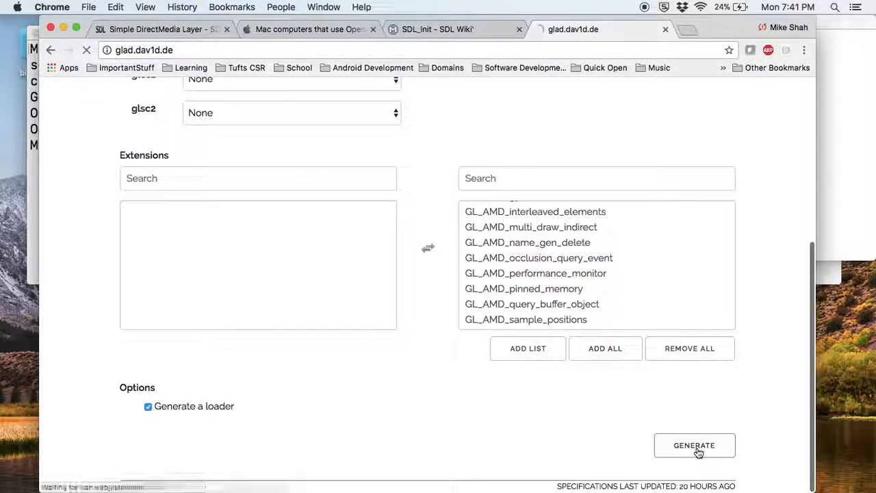
click(694, 445)
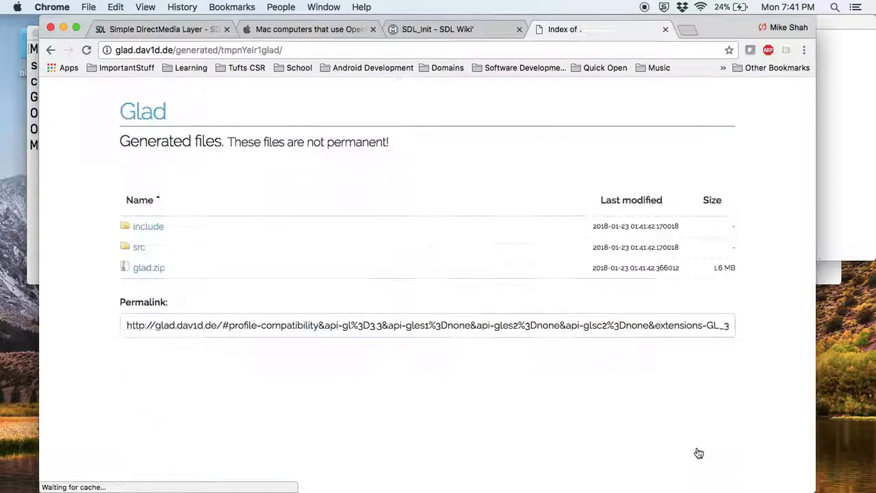
mouse_move(156, 233)
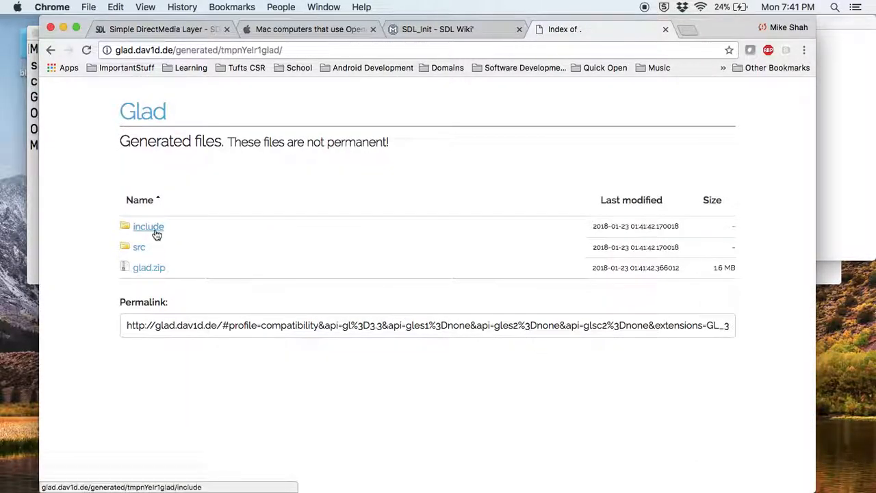
mouse_move(144, 245)
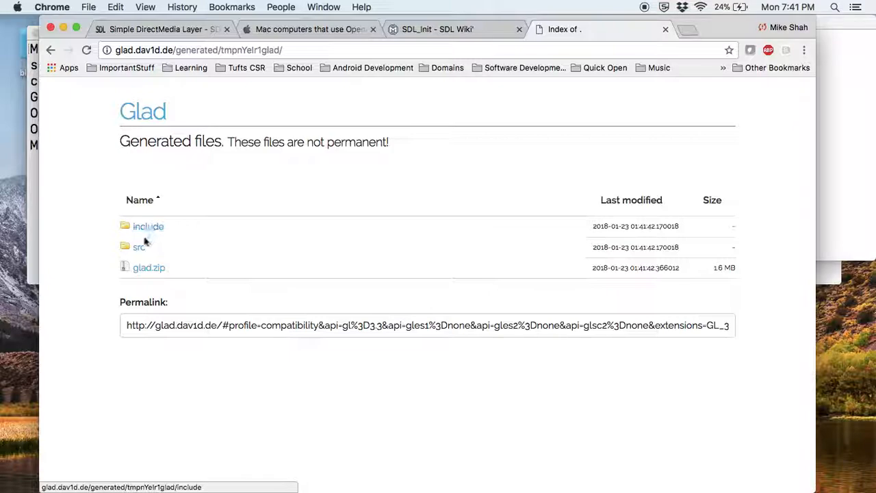
mouse_move(142, 266)
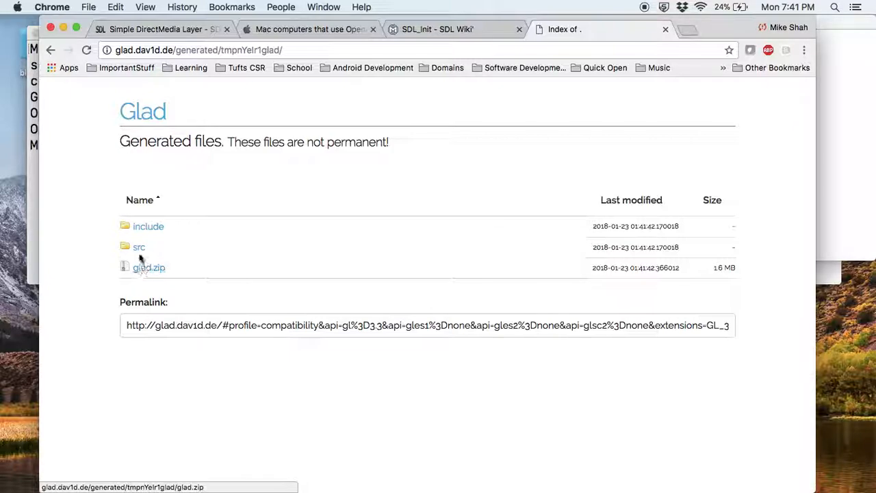
- Open the generated src folder on the Glad download page to reveal glad.c
click(140, 246)
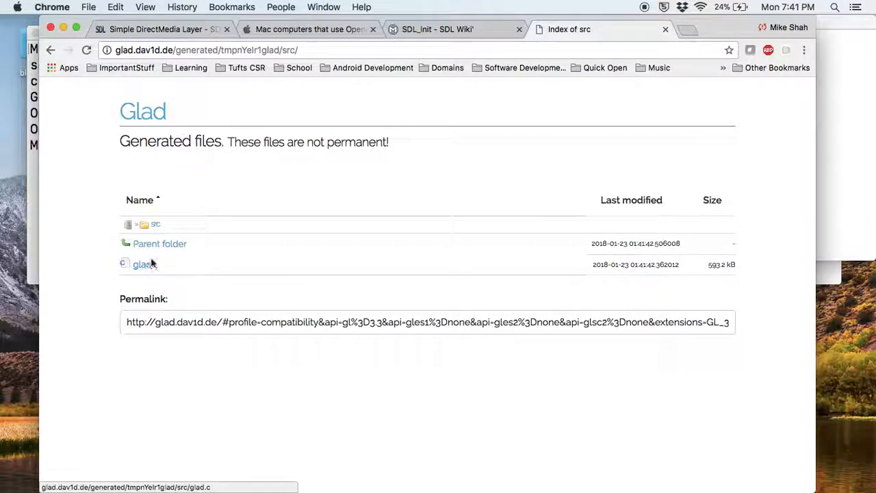
mouse_move(156, 254)
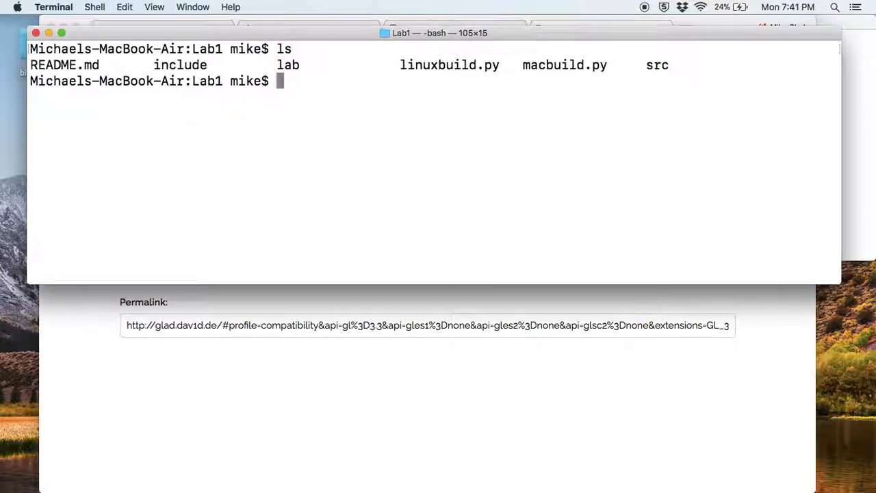
- Go into src, browse glad.c in vim, then head back toward the Lab1 folder
text(cd src/)
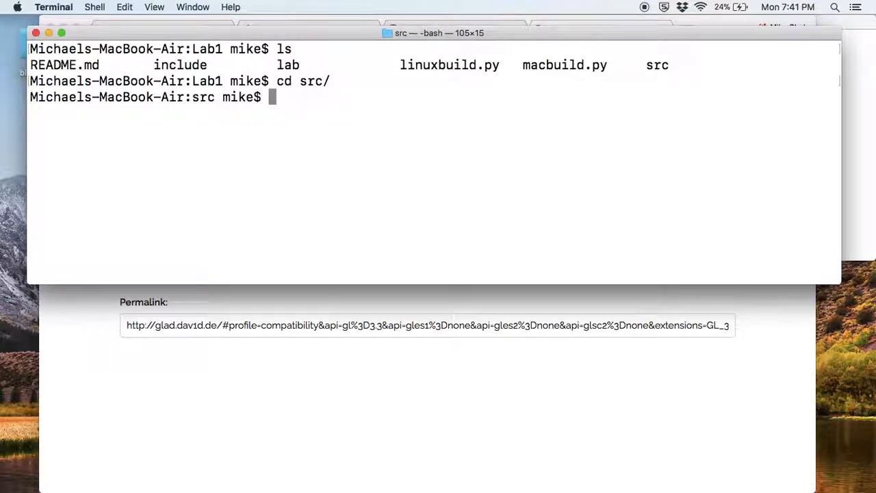
text(vim glad.c)
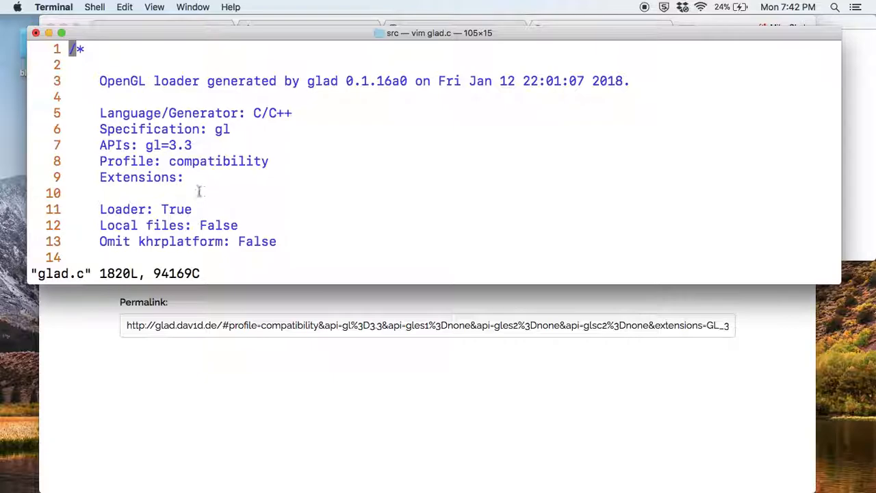
scroll(down, 3)
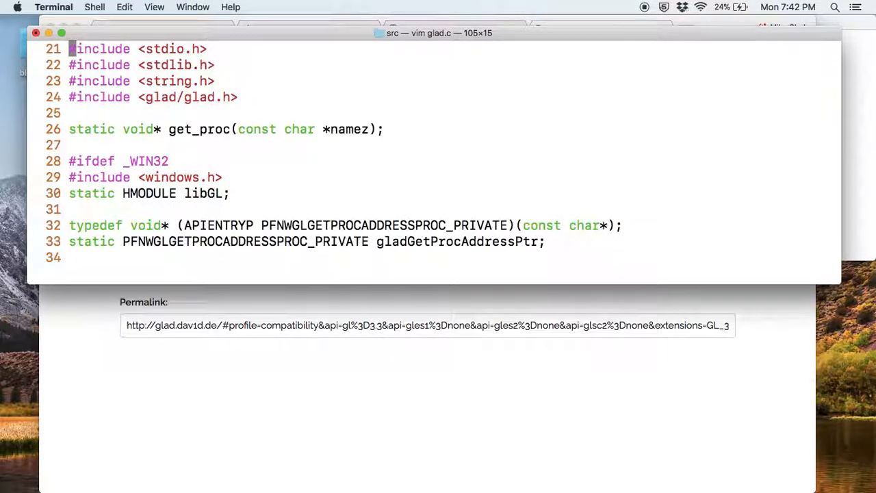
scroll(down, 3)
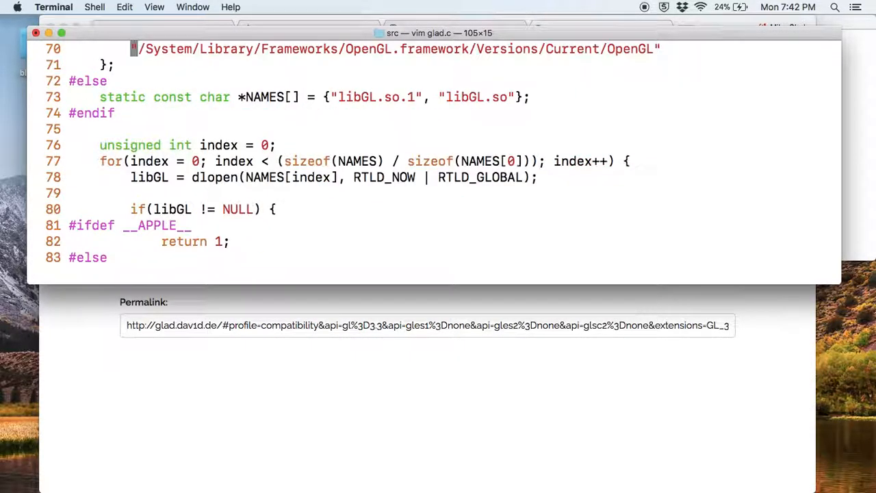
scroll(down, 3)
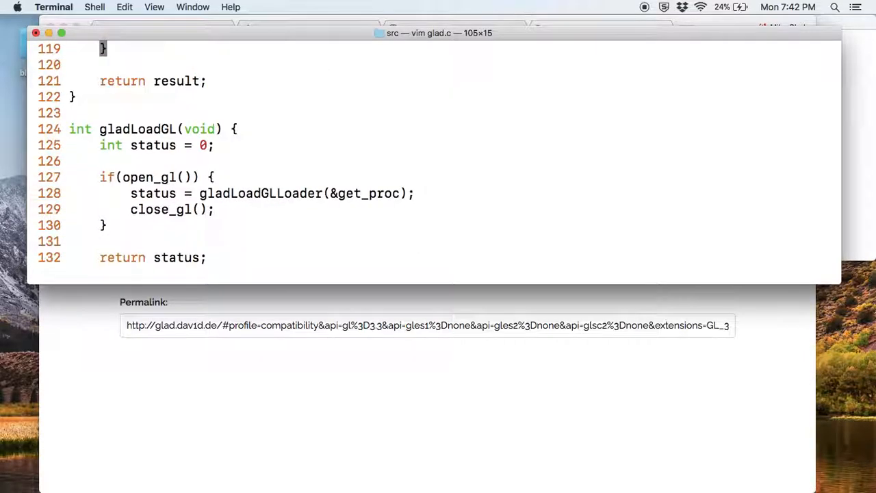
scroll(down, 3)
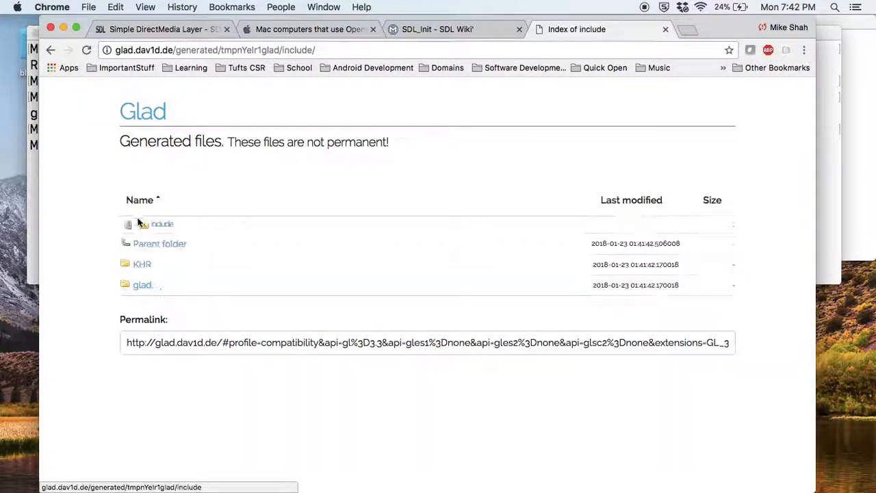
click(142, 285)
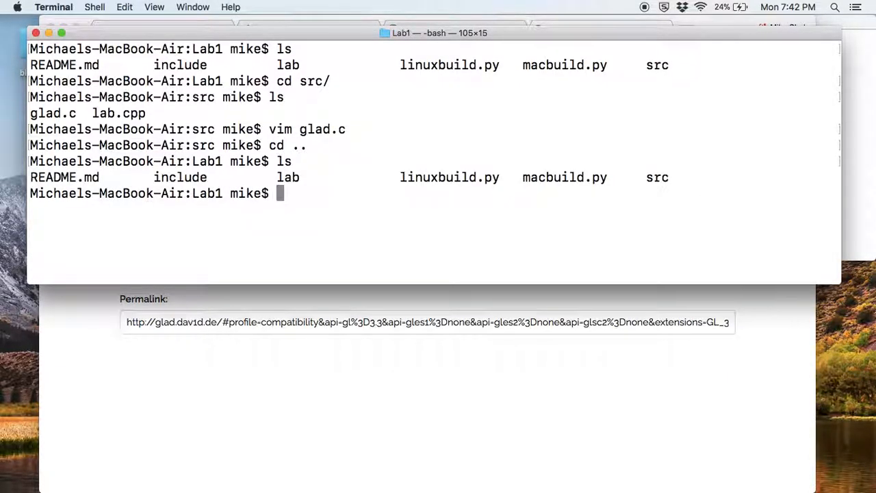
text(cd include/)
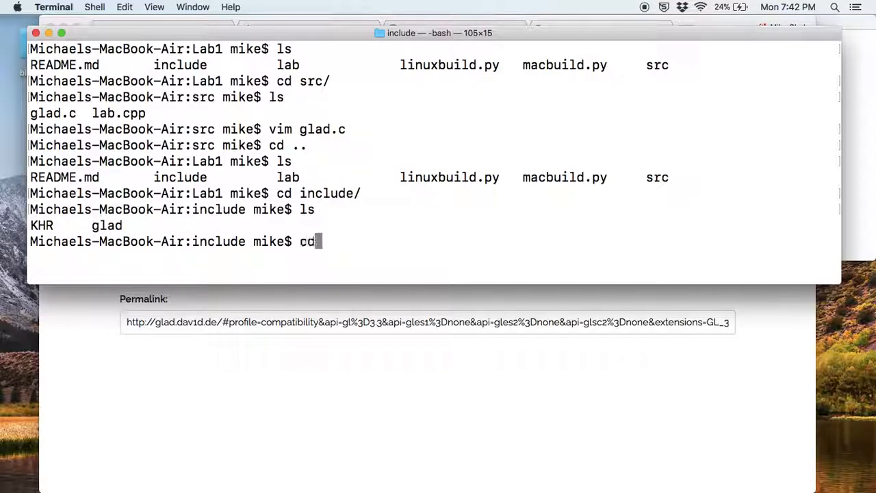
text(glad/)
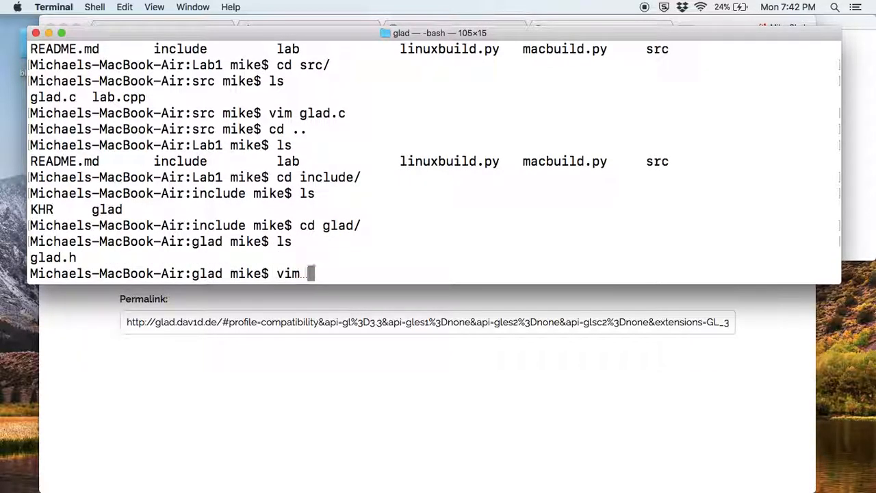
key(enter)
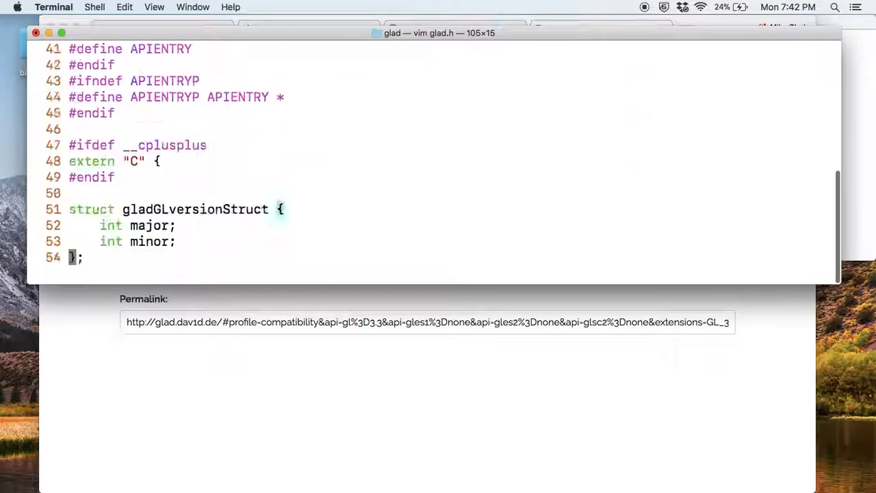
scroll(down, 3)
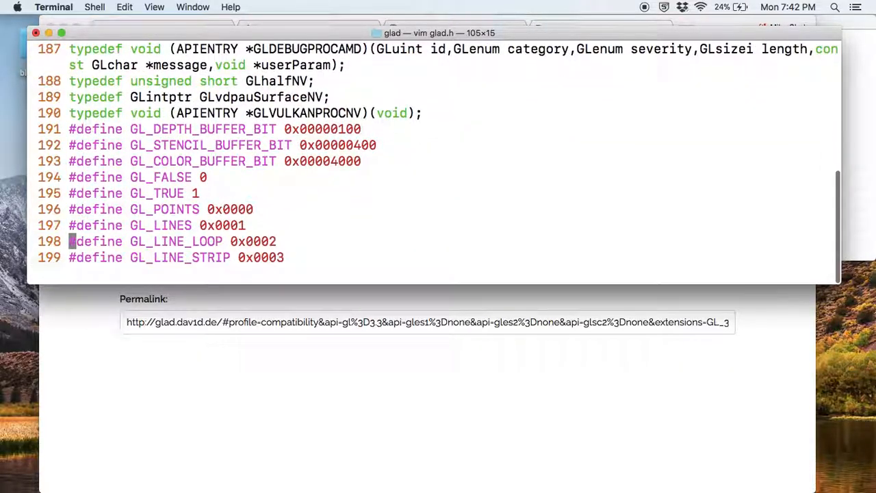
scroll(down, 3)
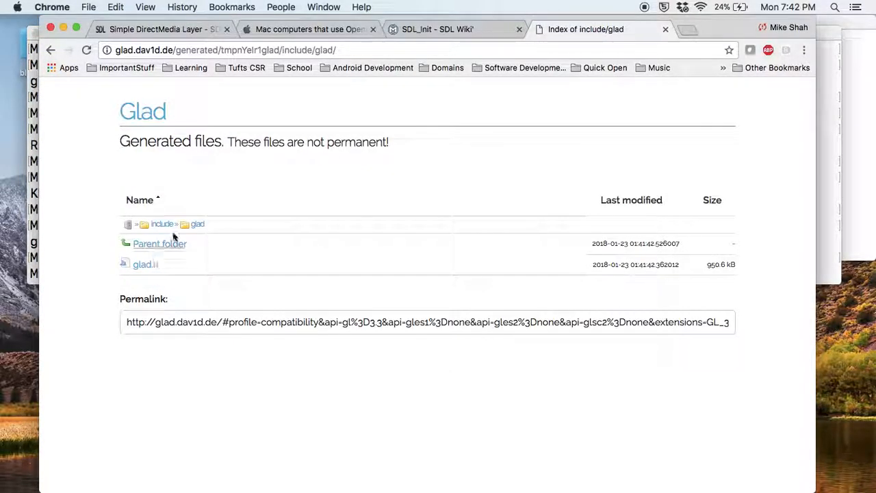
mouse_move(164, 226)
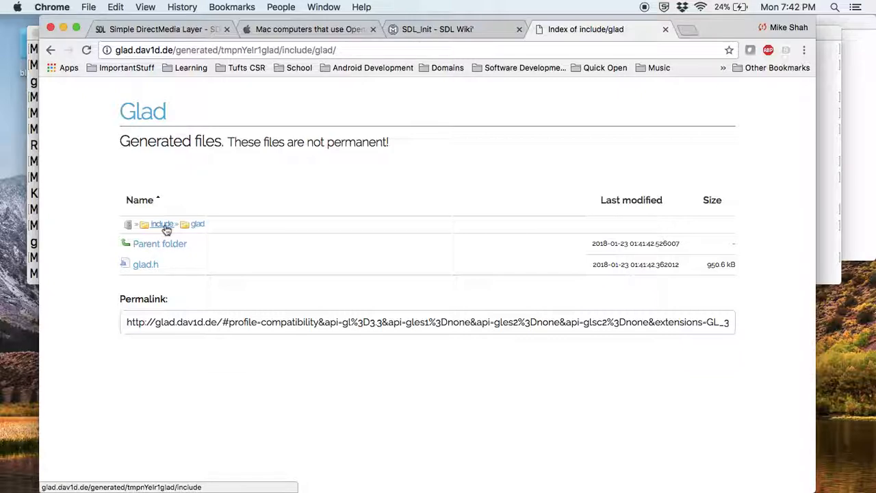
click(162, 225)
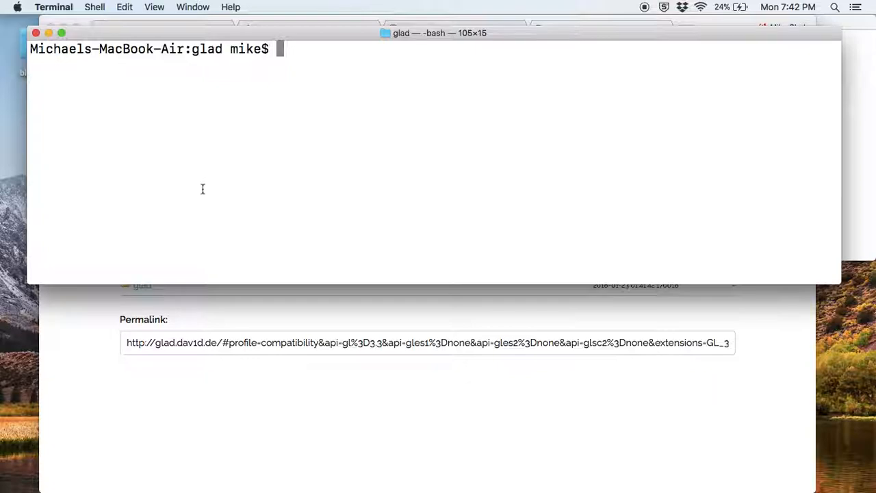
- List Lab1 and run python macbuild.py, compiling lab.cpp and glad.c via clang++
text(ls)
text(cd ..)
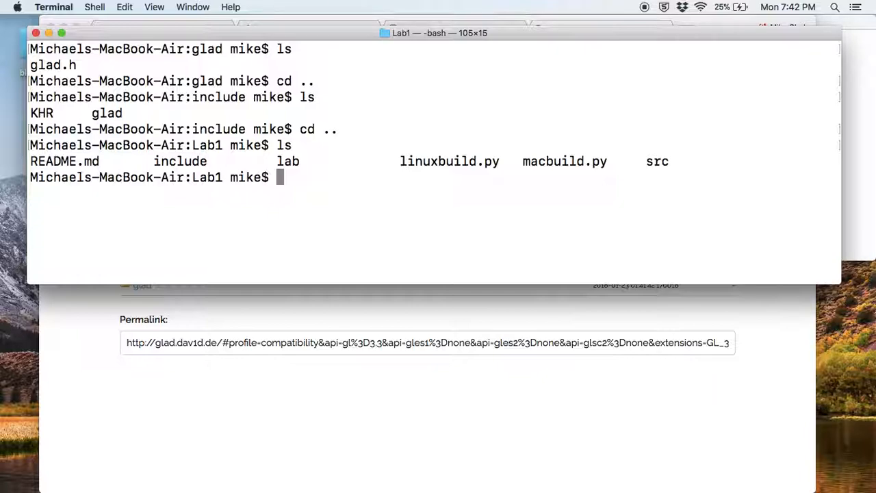
text(python macbuild.py)
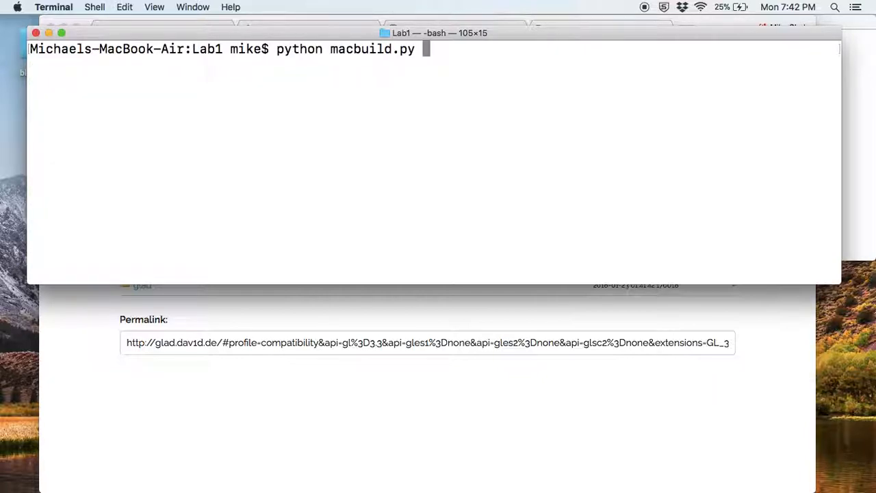
key(Return)
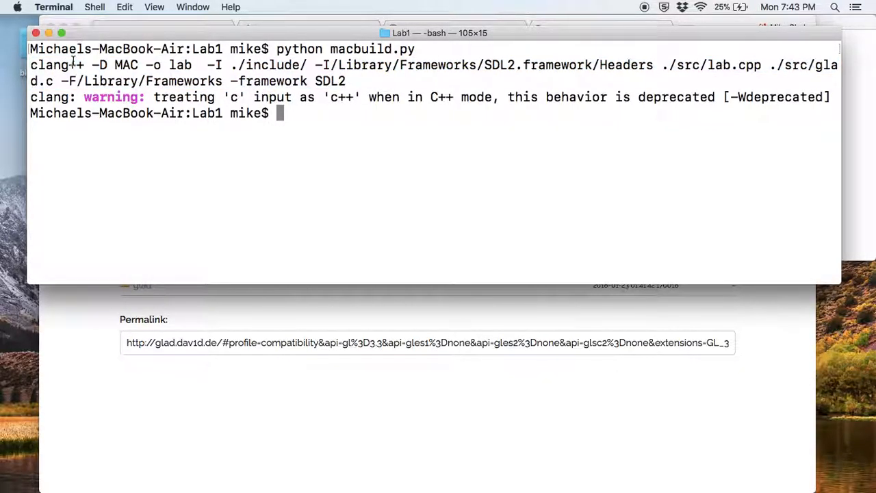
double_click(55, 64)
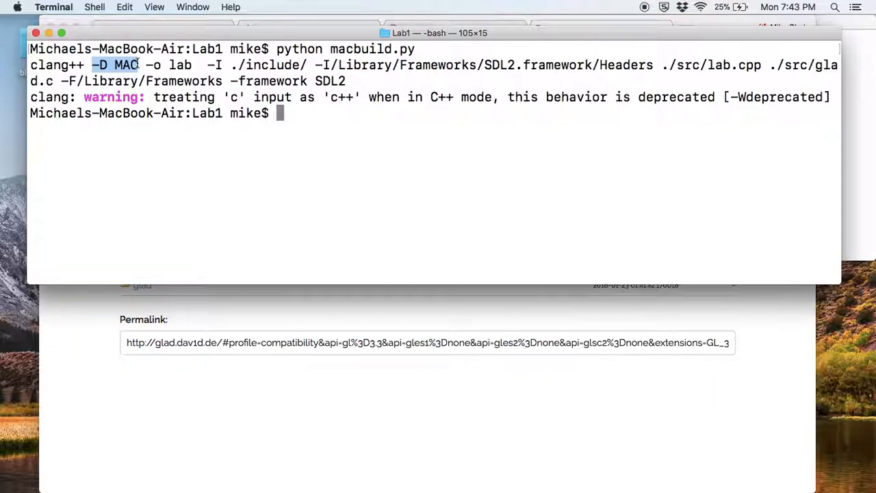
click(184, 77)
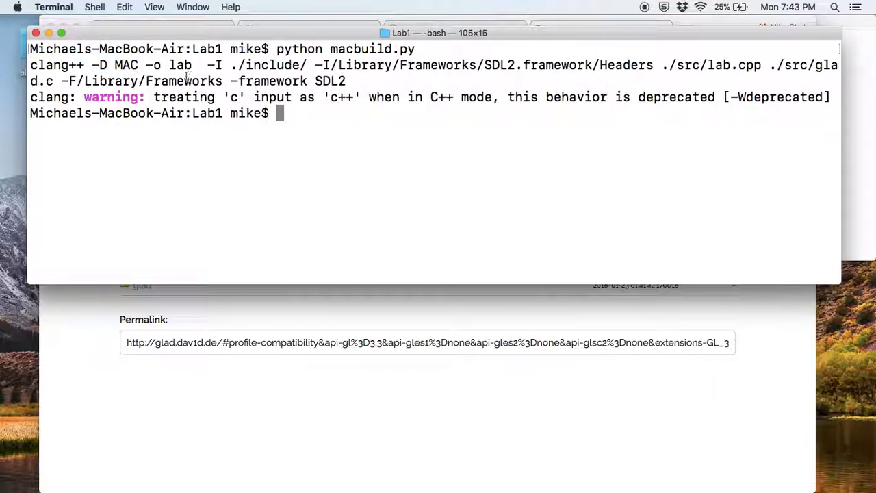
drag(145, 65, 194, 66)
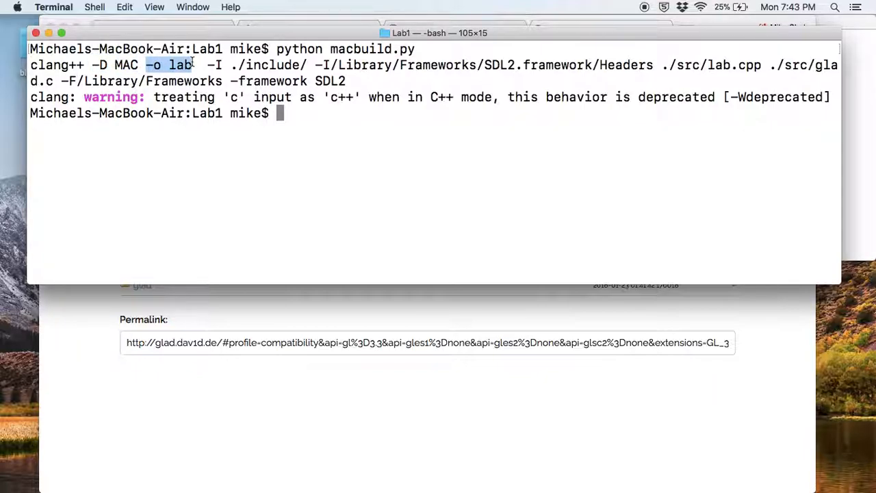
text(./)
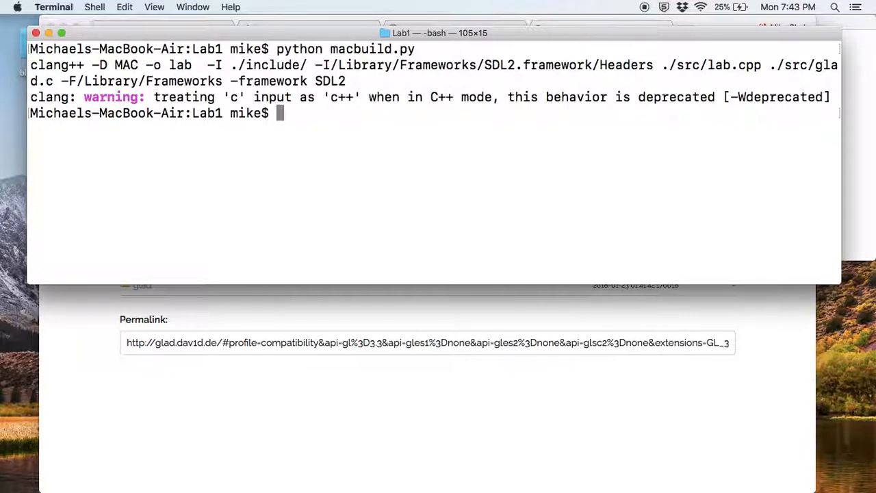
drag(205, 64, 290, 64)
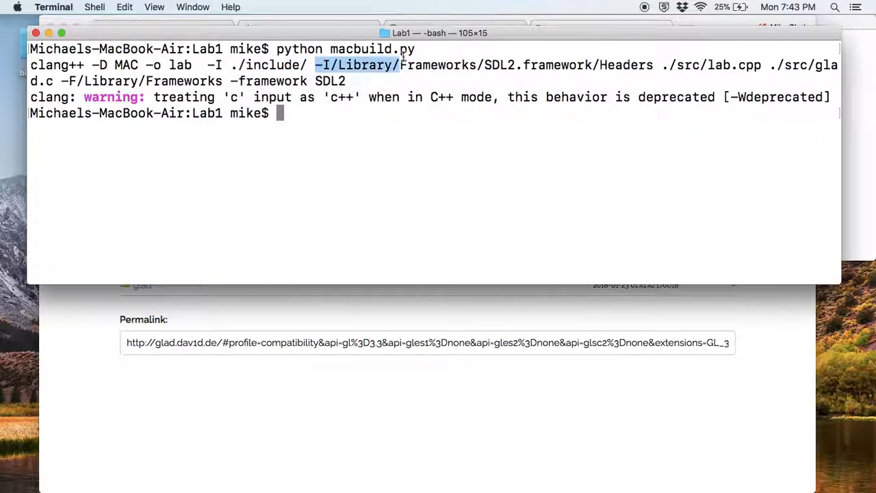
drag(400, 66, 589, 66)
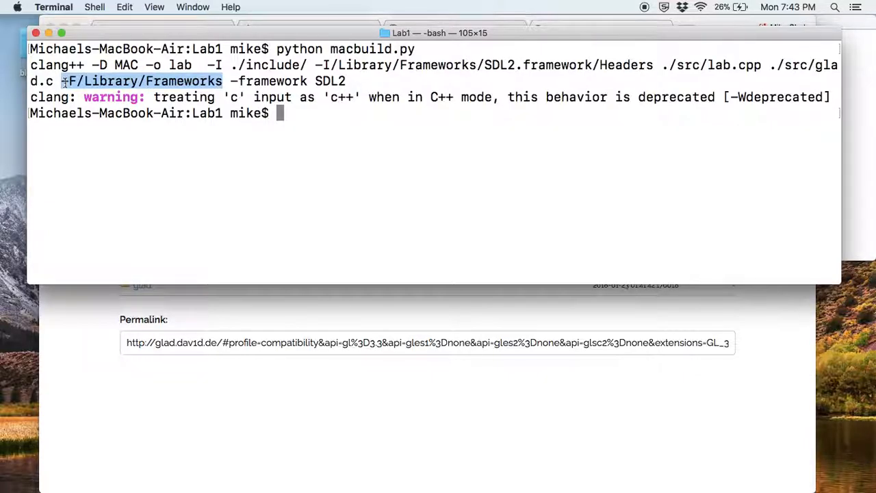
double_click(269, 82)
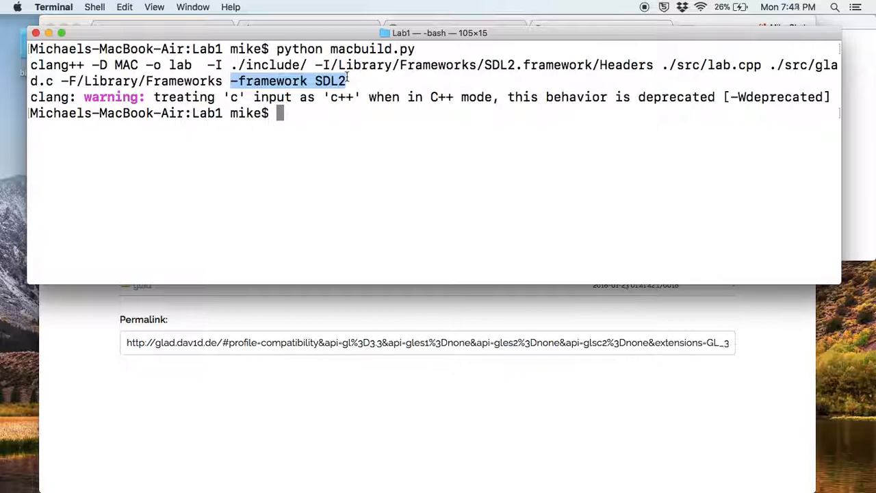
click(356, 136)
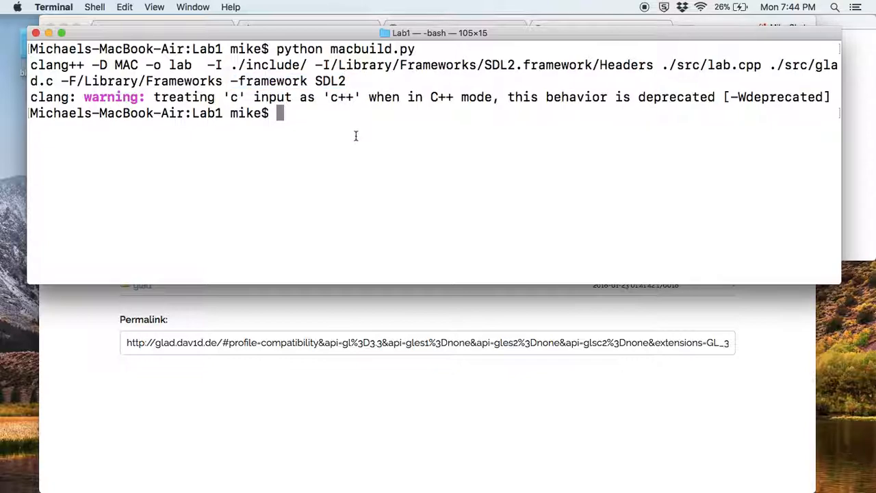
text(ls-MacBook-Air:src mike$ ls)
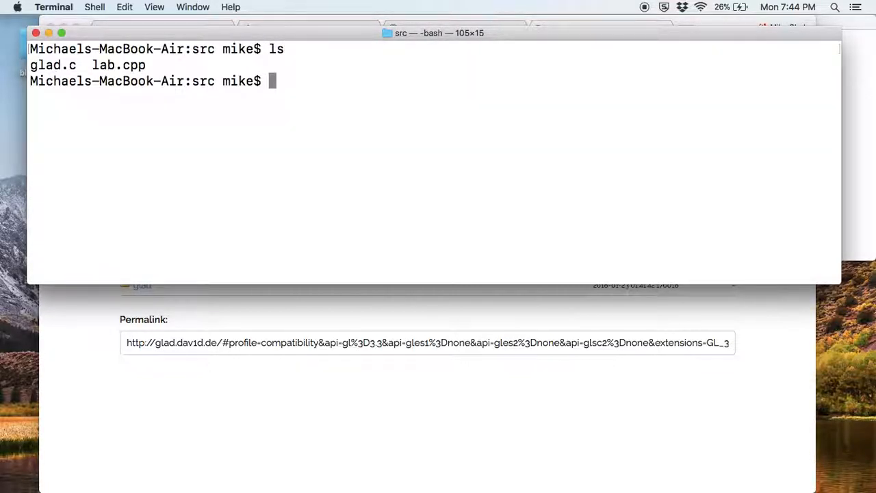
- Open lab.cpp in vim and highlight the #ifdef MAC block selecting SDL.h versus SDL2/SDL.h
text(vim lab.cpp)
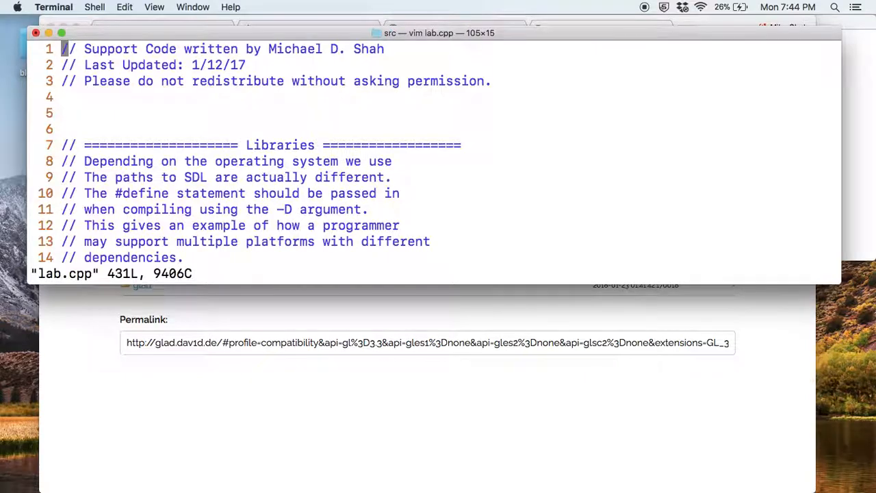
scroll(down, 3)
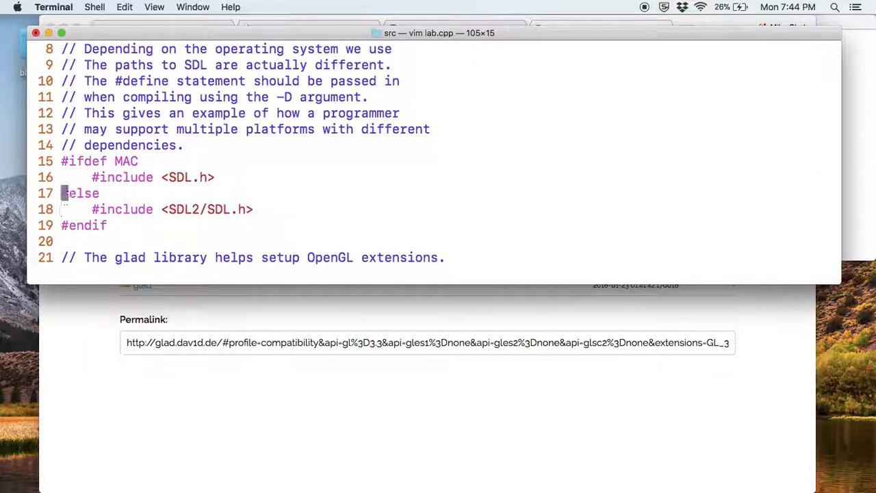
key(V)
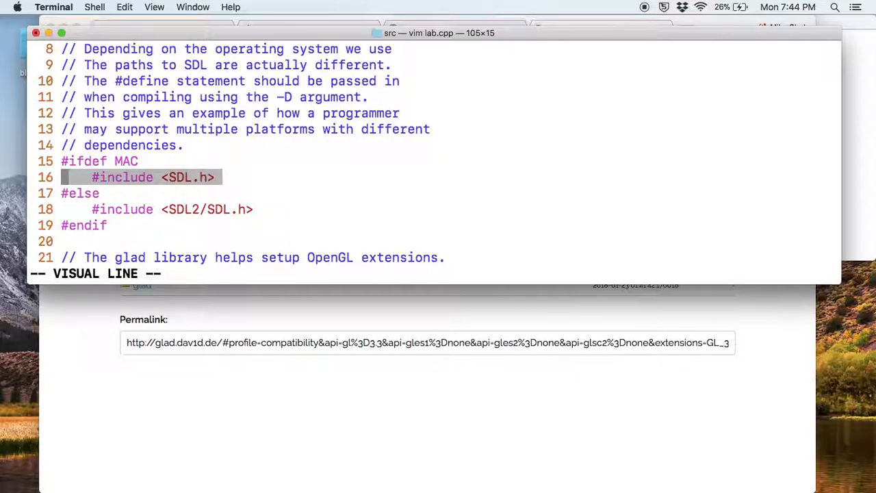
key(j)
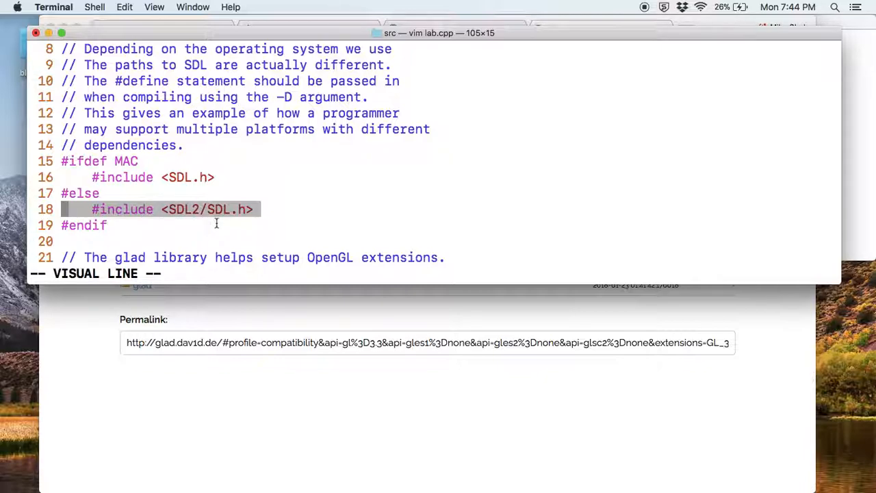
key(Escape)
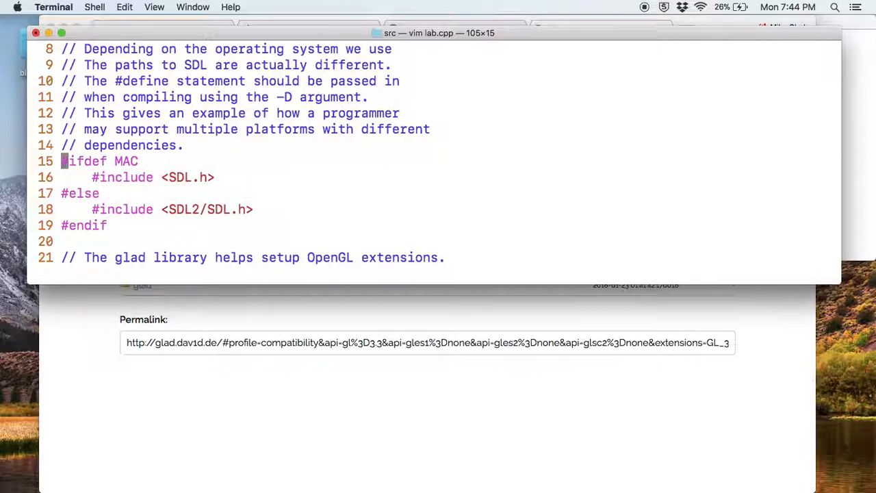
key(V)
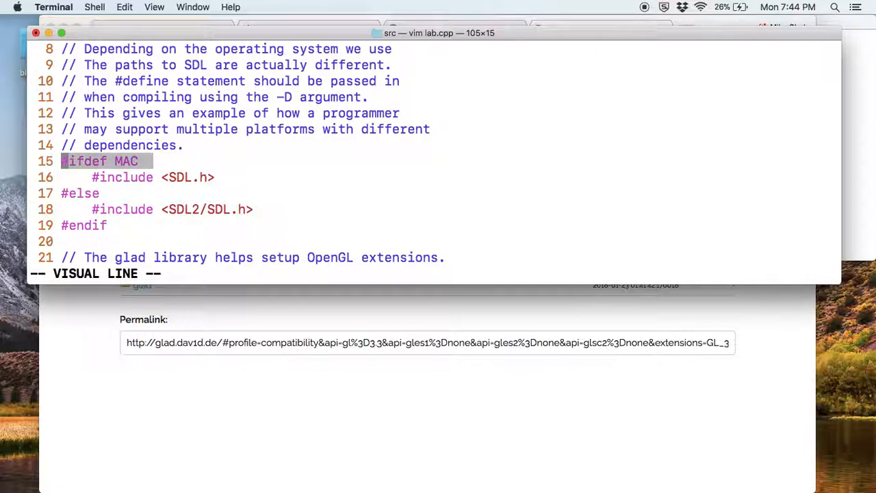